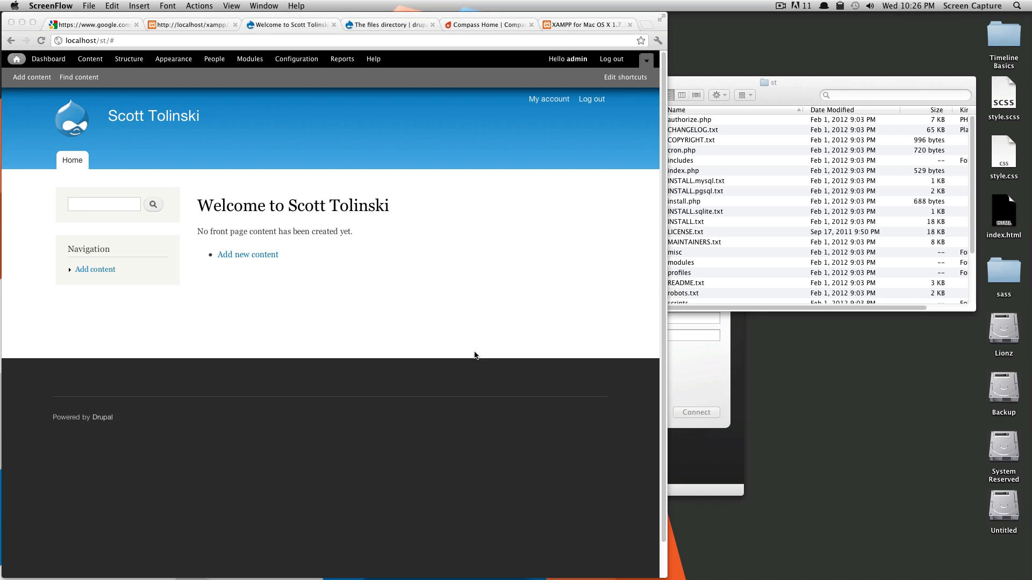
mouse_move(445, 350)
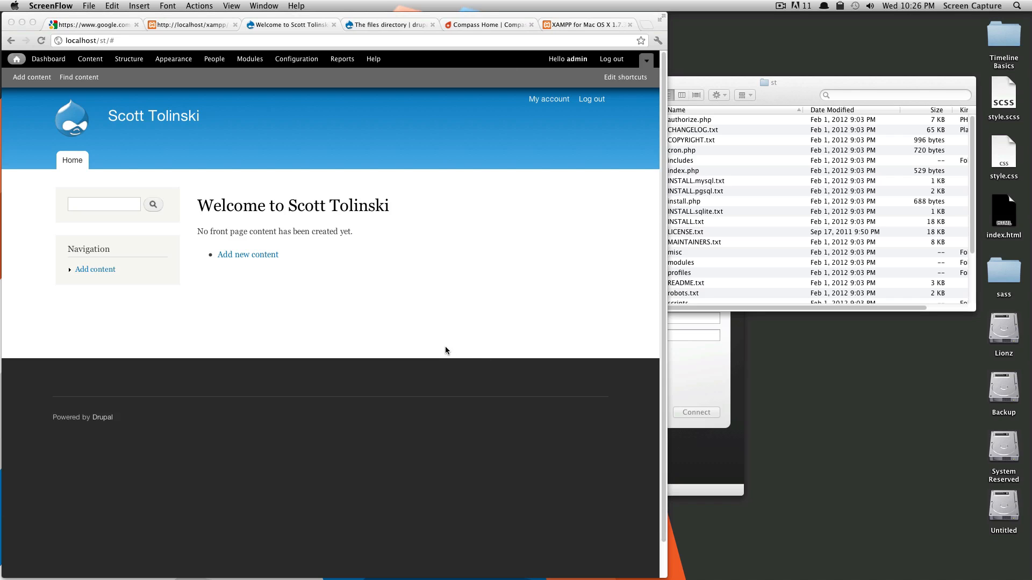
mouse_move(436, 354)
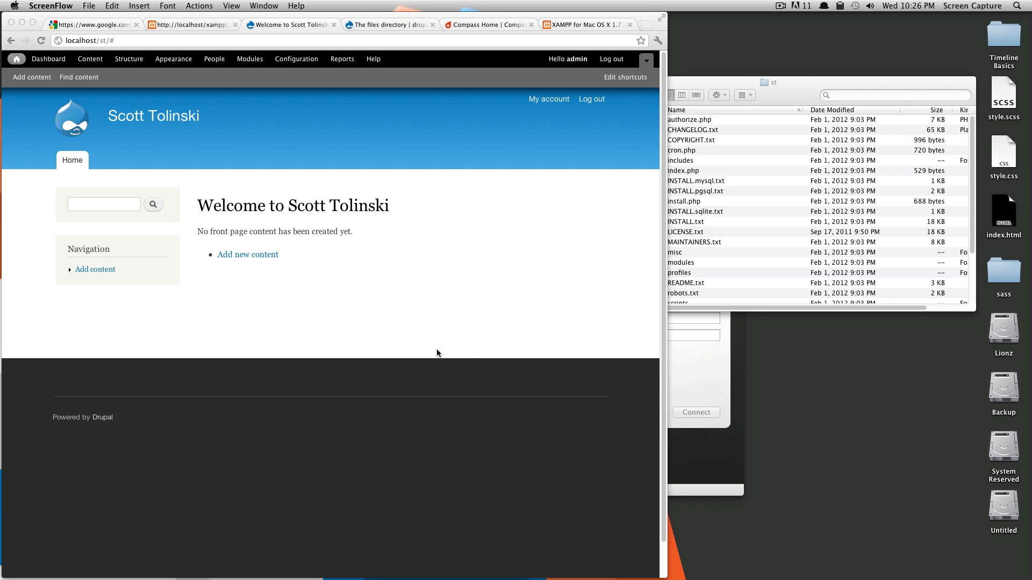
mouse_move(498, 299)
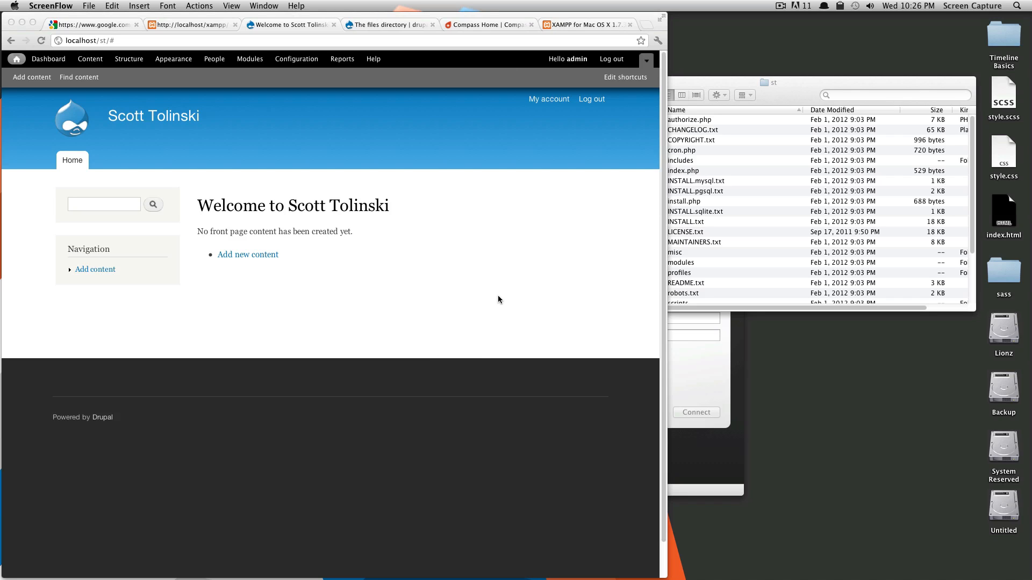
mouse_move(438, 226)
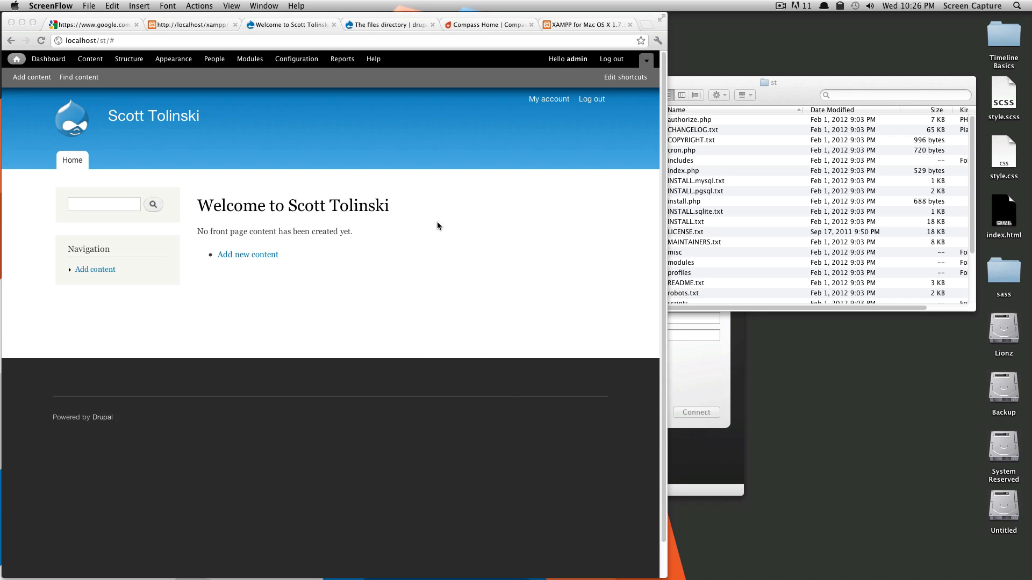
mouse_move(486, 223)
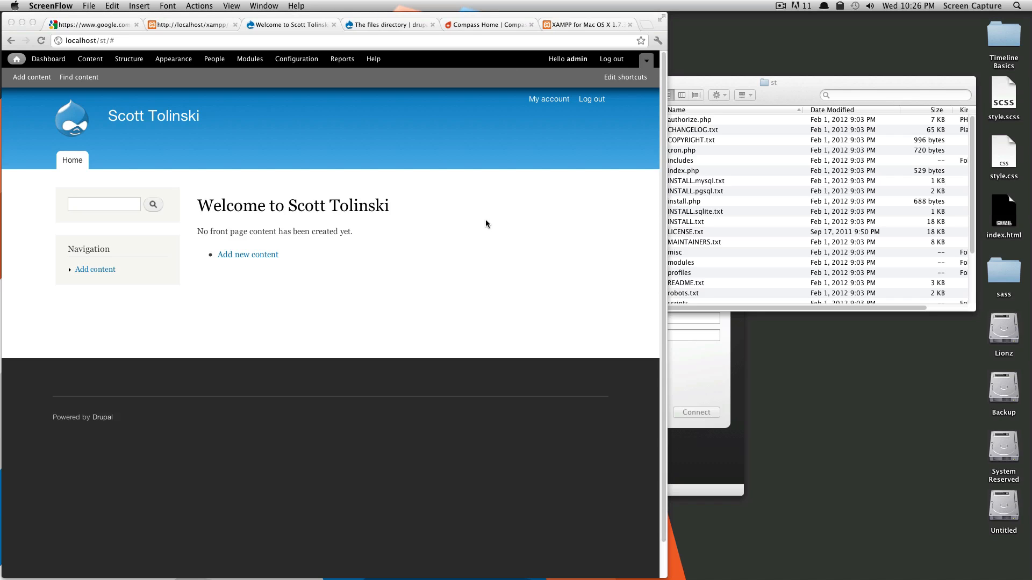
mouse_move(330, 152)
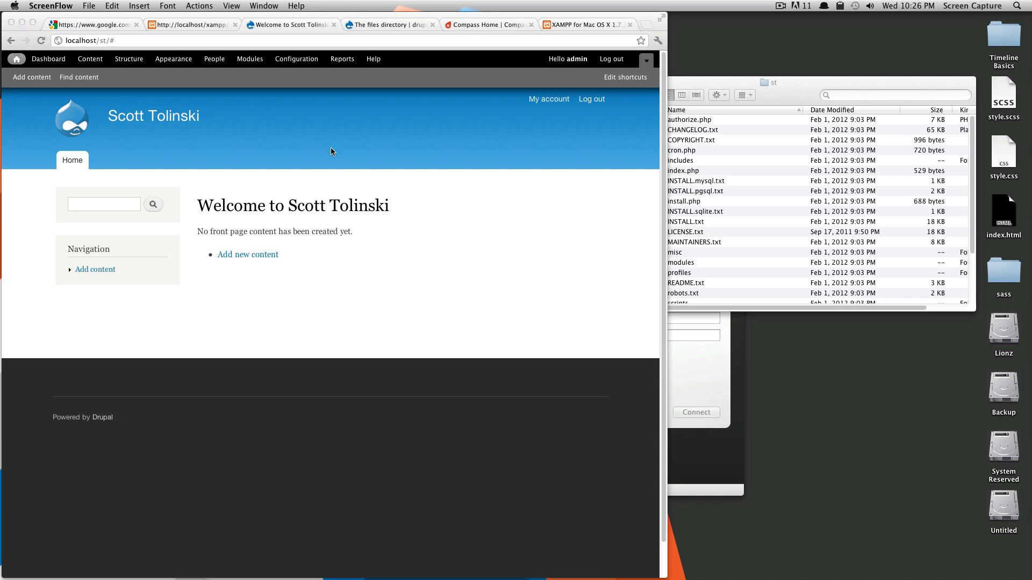
mouse_move(490, 142)
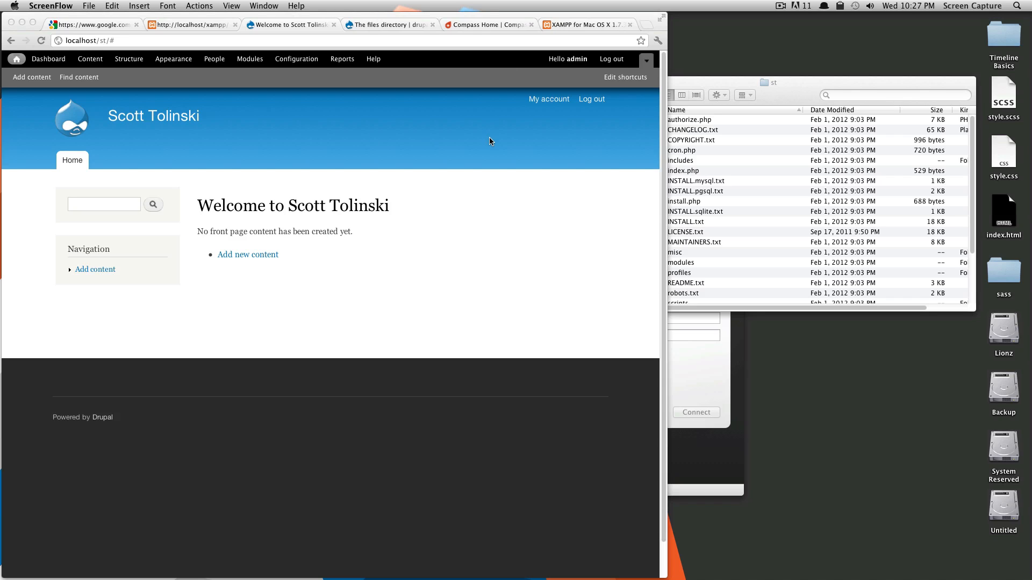
mouse_move(479, 158)
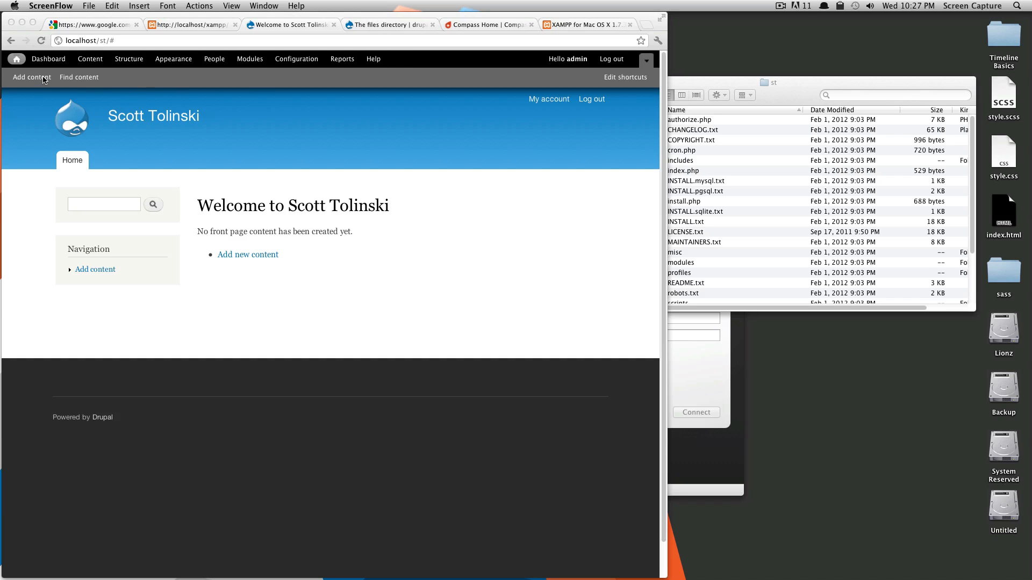
mouse_move(644, 72)
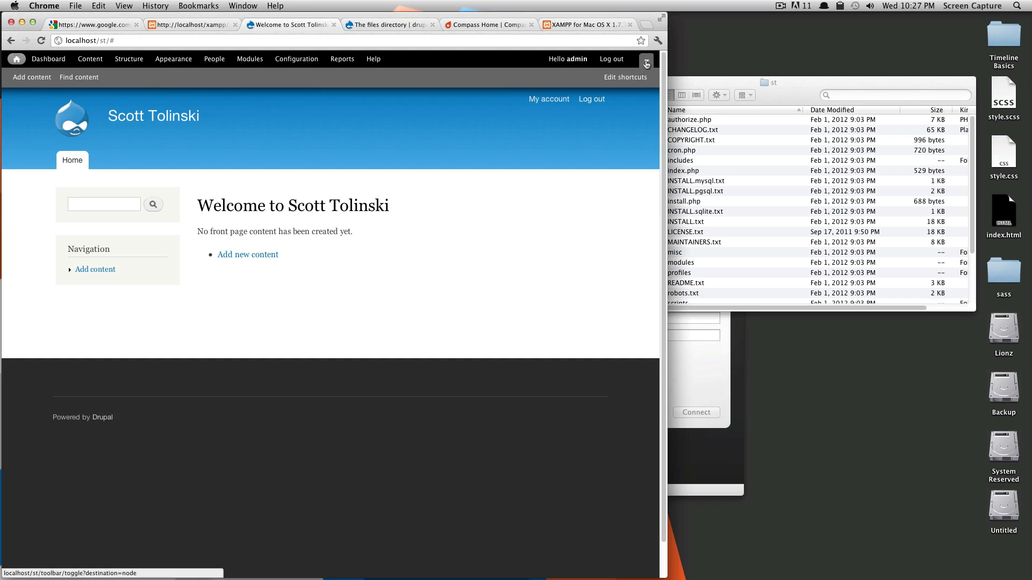
Toggle the shortcuts bar off and back on, then return to the site's front page.
click(646, 61)
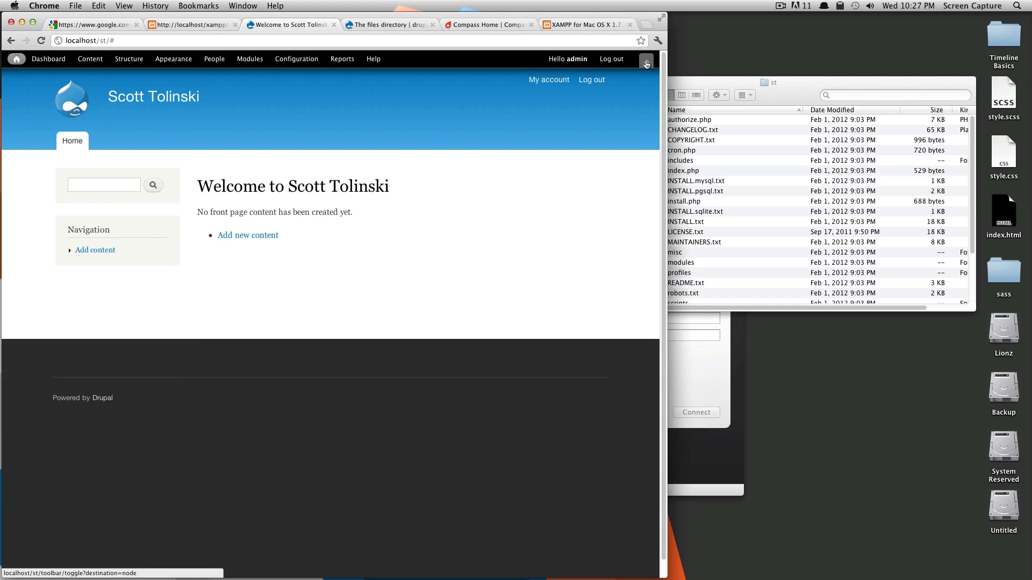
click(645, 59)
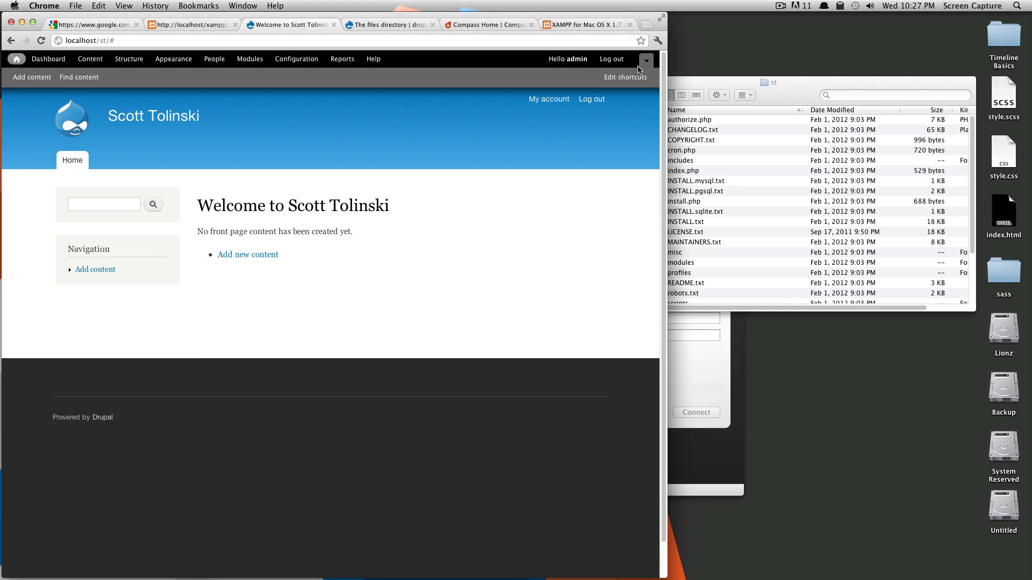
mouse_move(99, 102)
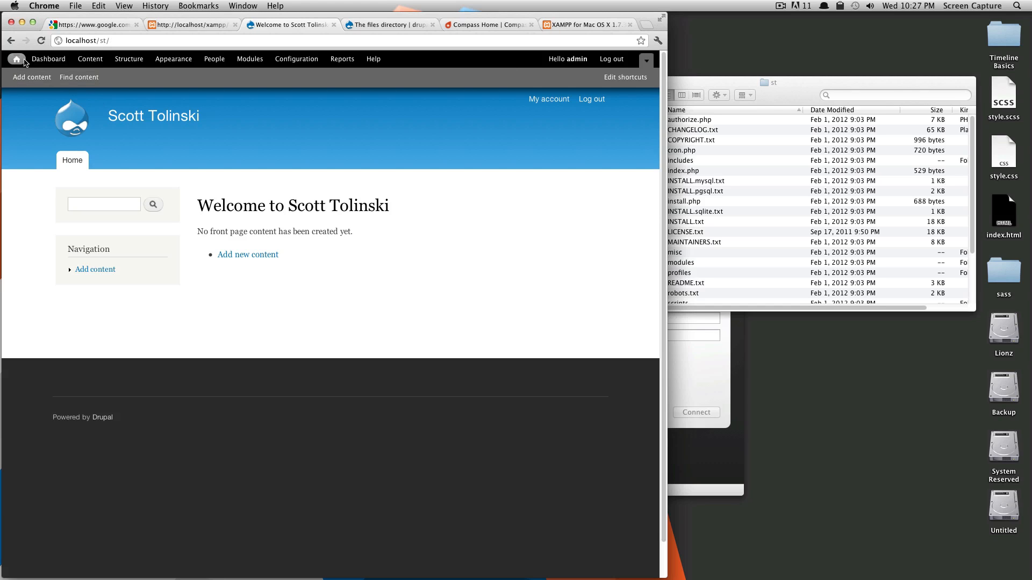
click(48, 58)
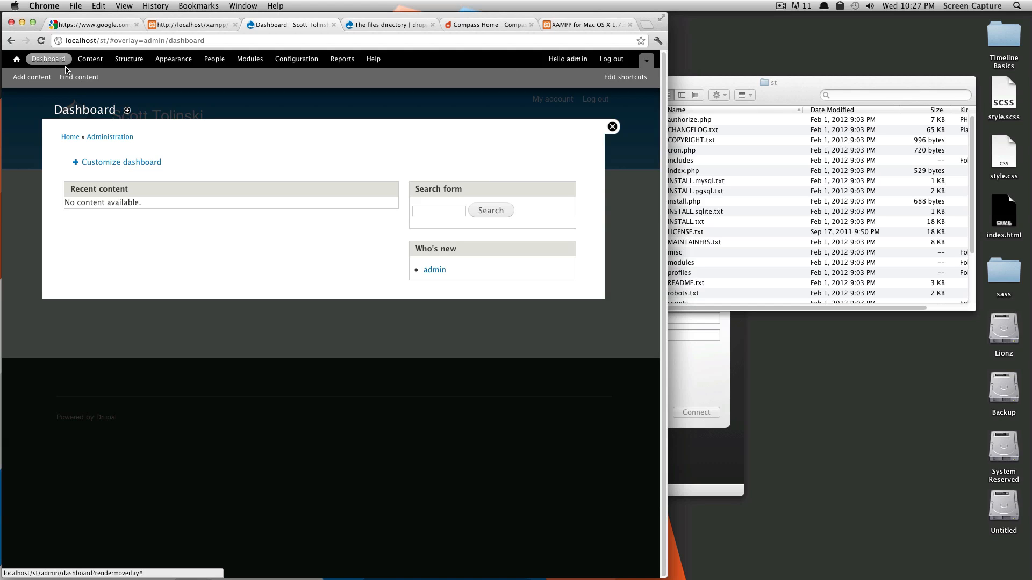
mouse_move(396, 233)
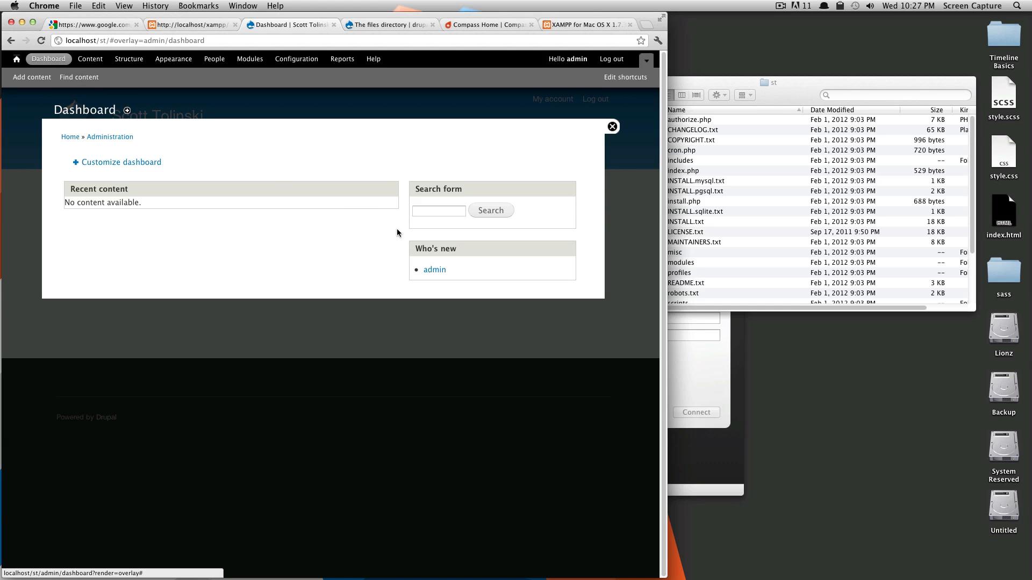
mouse_move(561, 250)
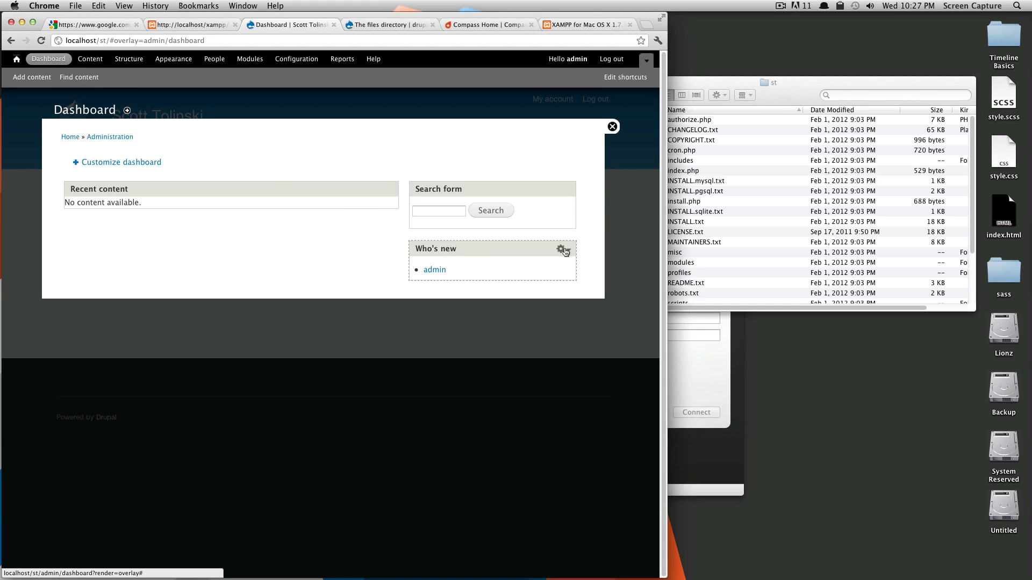
mouse_move(265, 189)
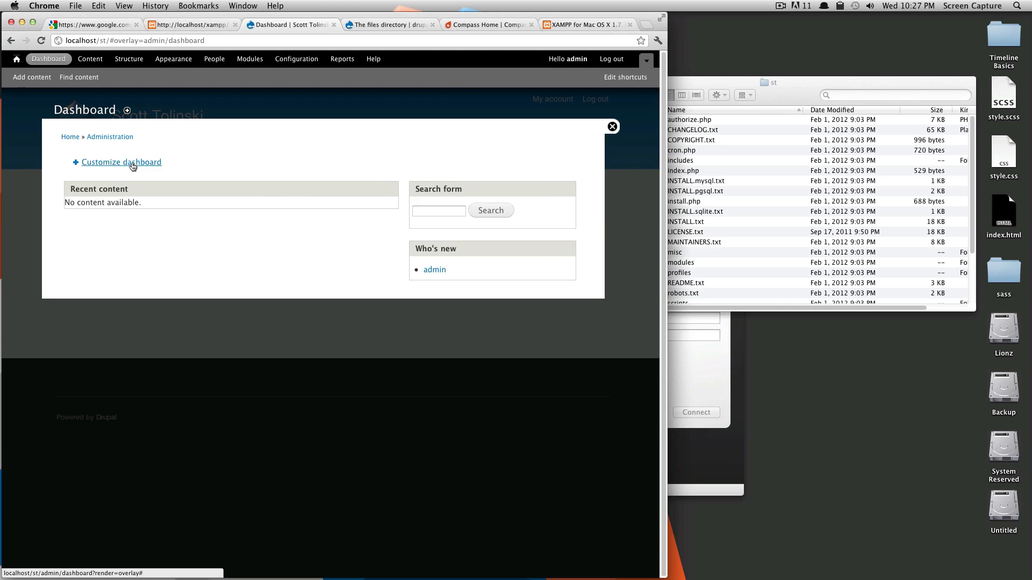
Enter Customize dashboard mode, finish without changes, and close the dashboard overlay.
click(121, 162)
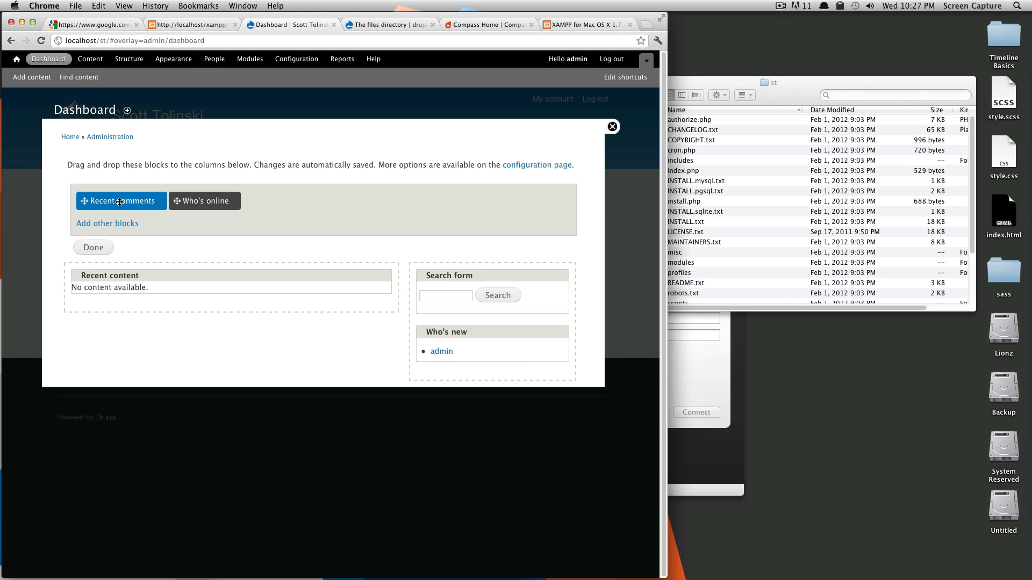
mouse_move(101, 224)
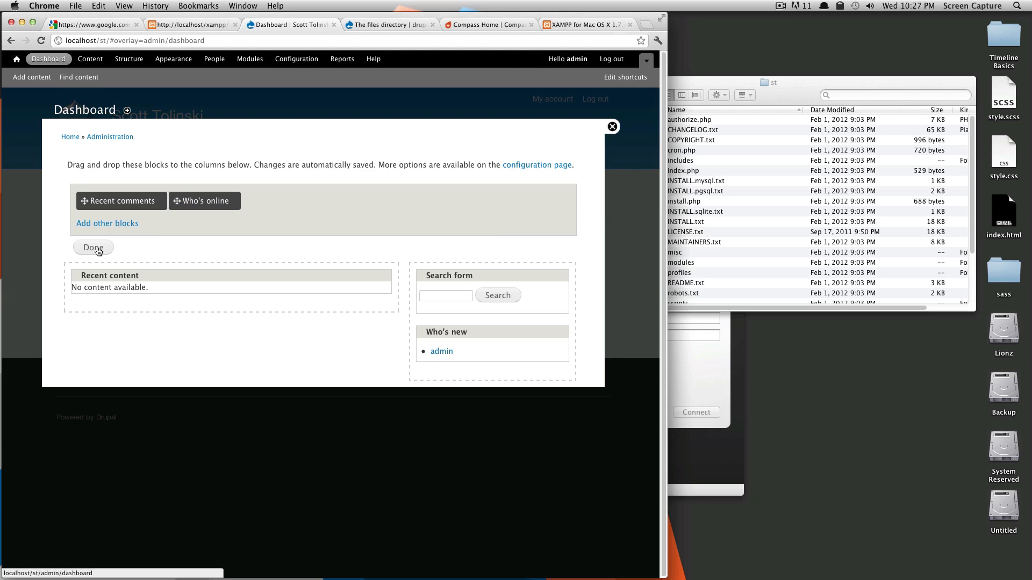
click(92, 247)
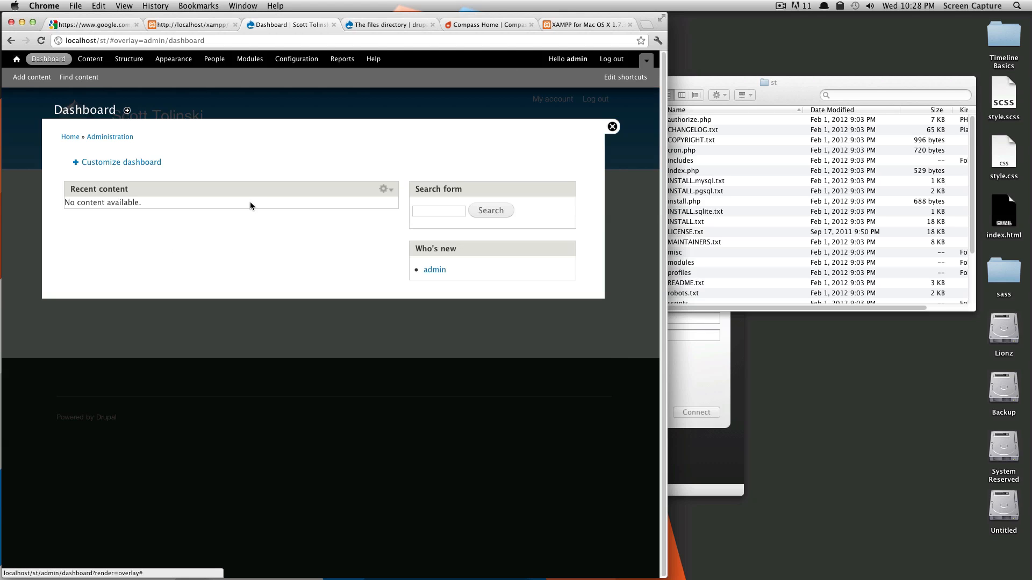
click(611, 127)
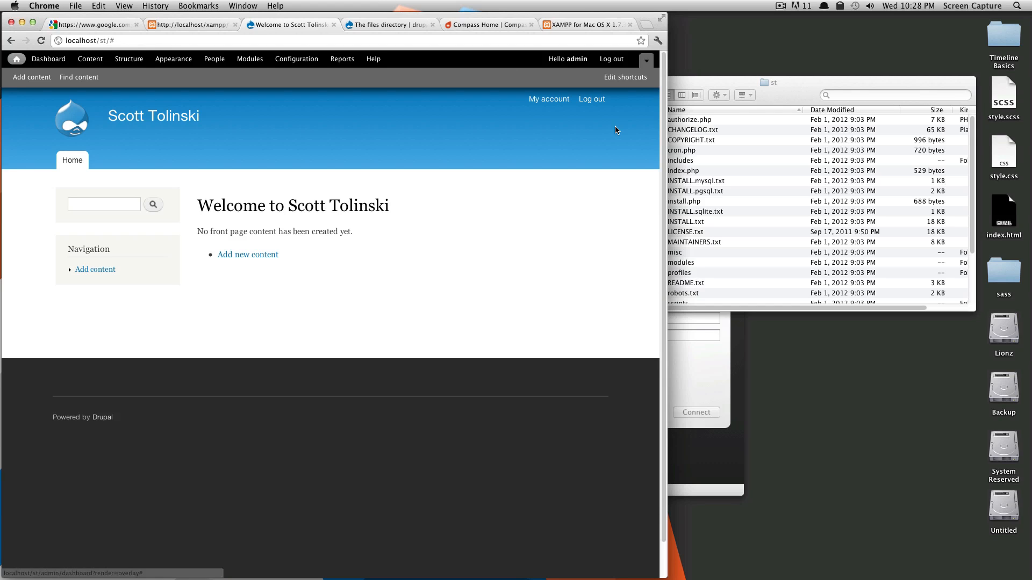
mouse_move(600, 131)
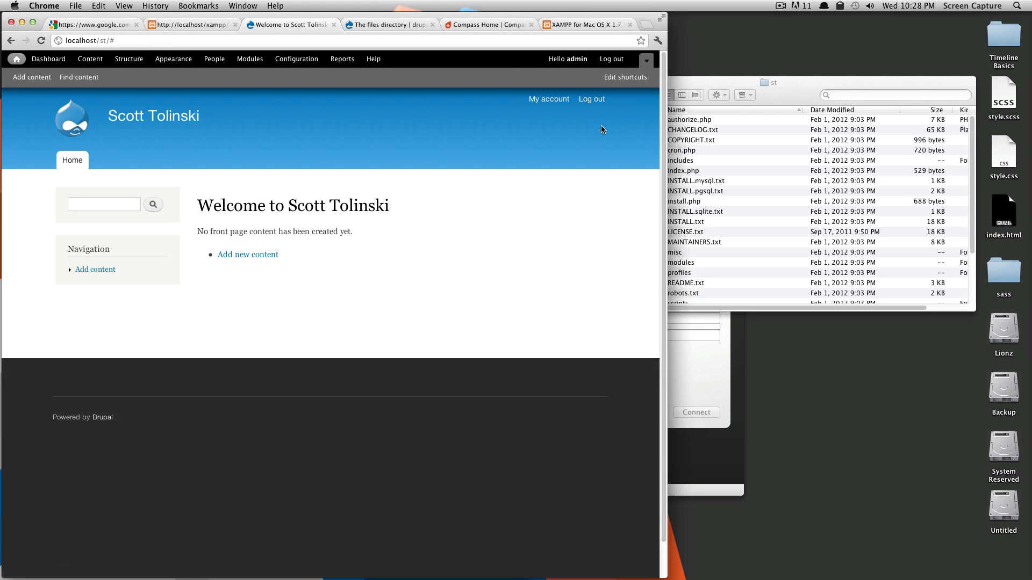
mouse_move(89, 58)
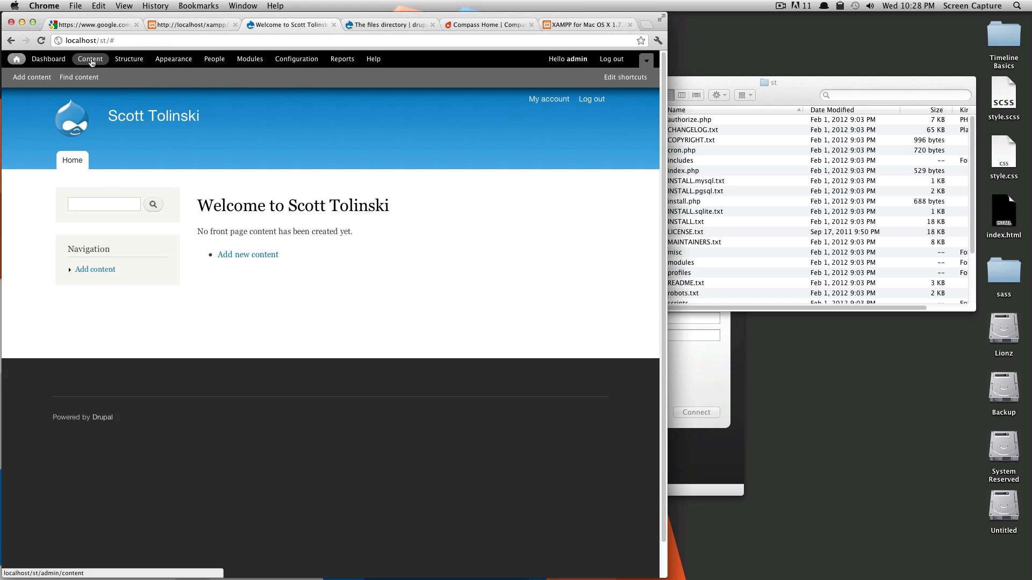
Show the Content administration list and start the Add content page from it.
click(89, 58)
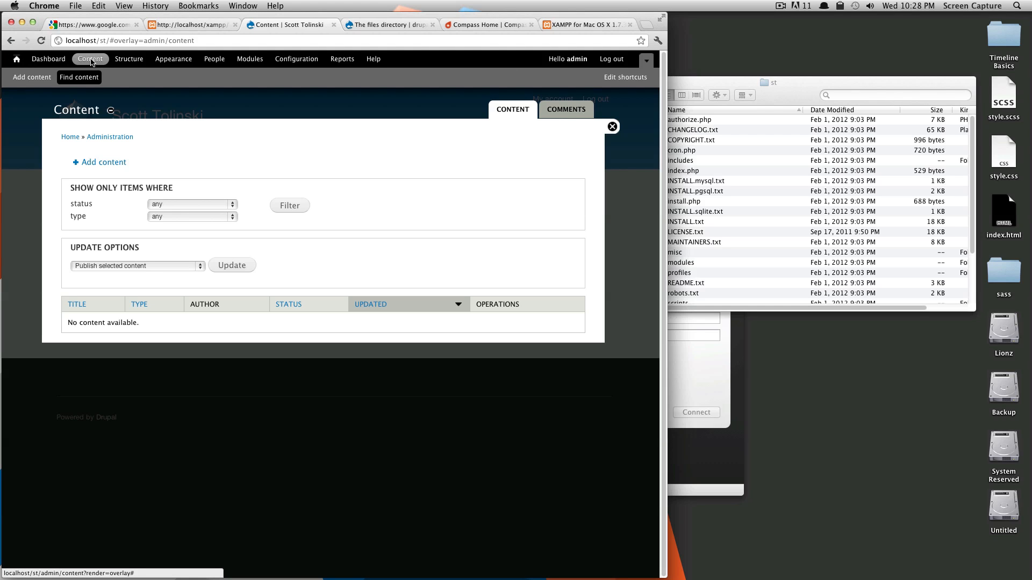
mouse_move(84, 71)
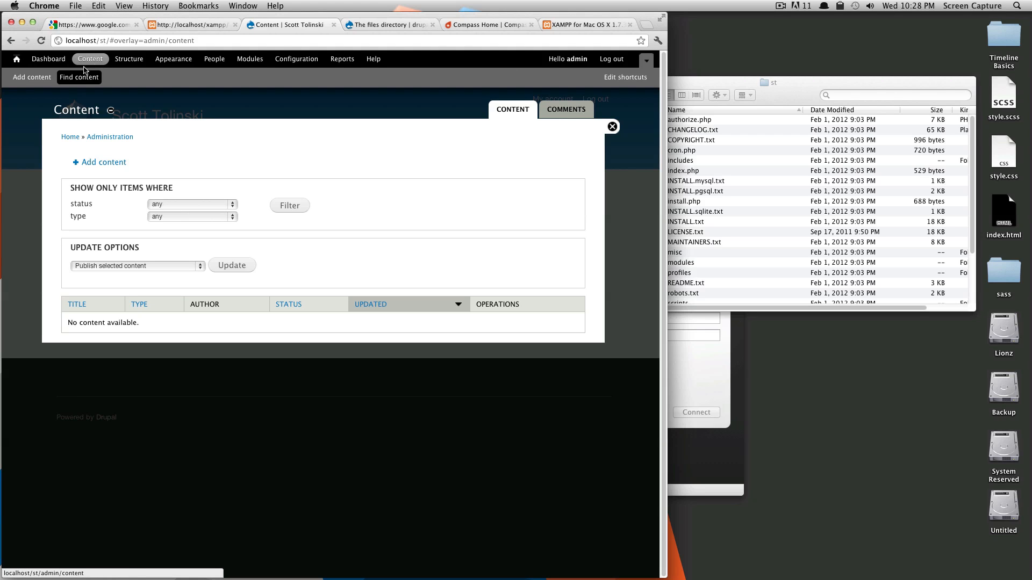
mouse_move(78, 80)
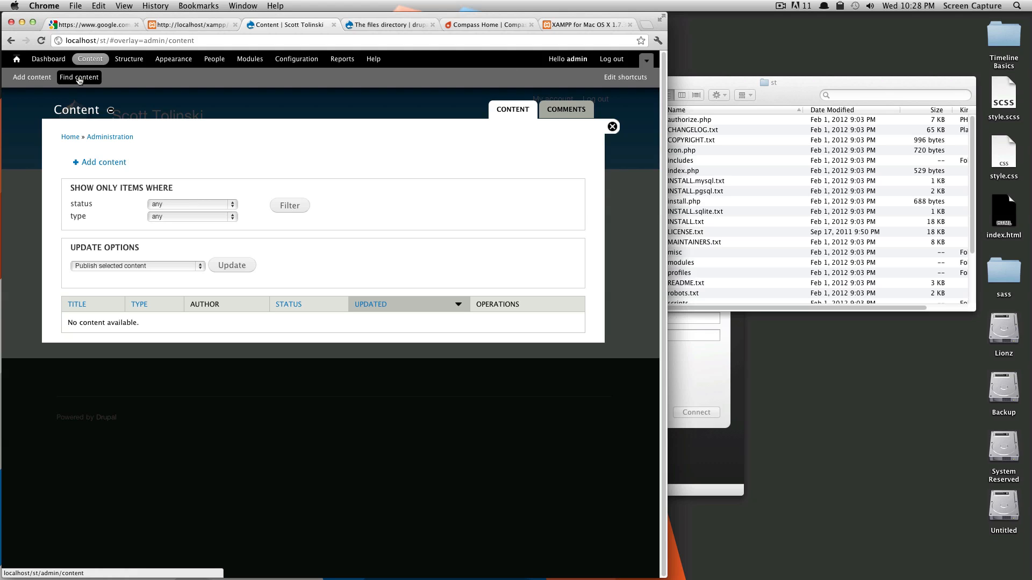
mouse_move(111, 97)
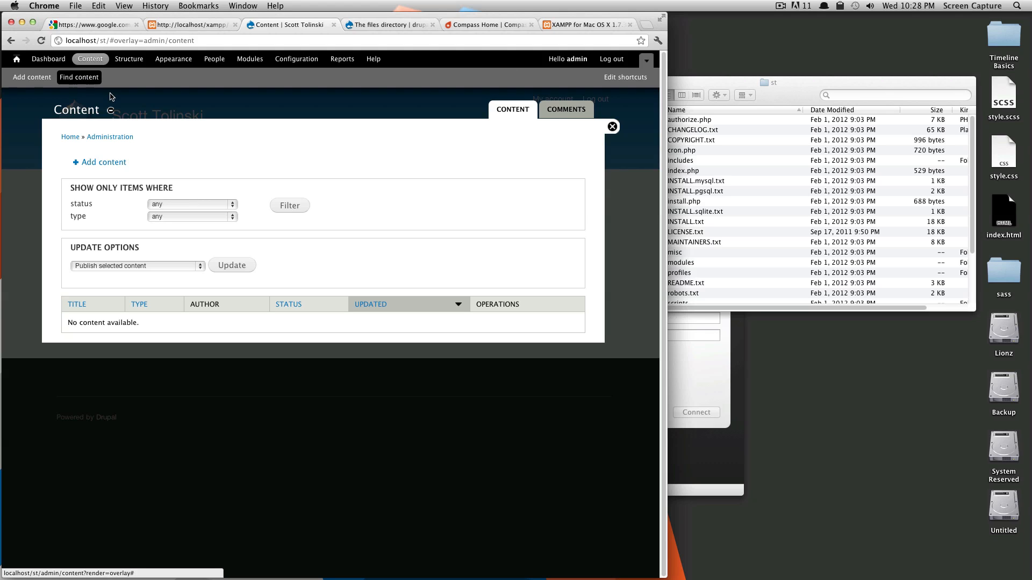
mouse_move(174, 136)
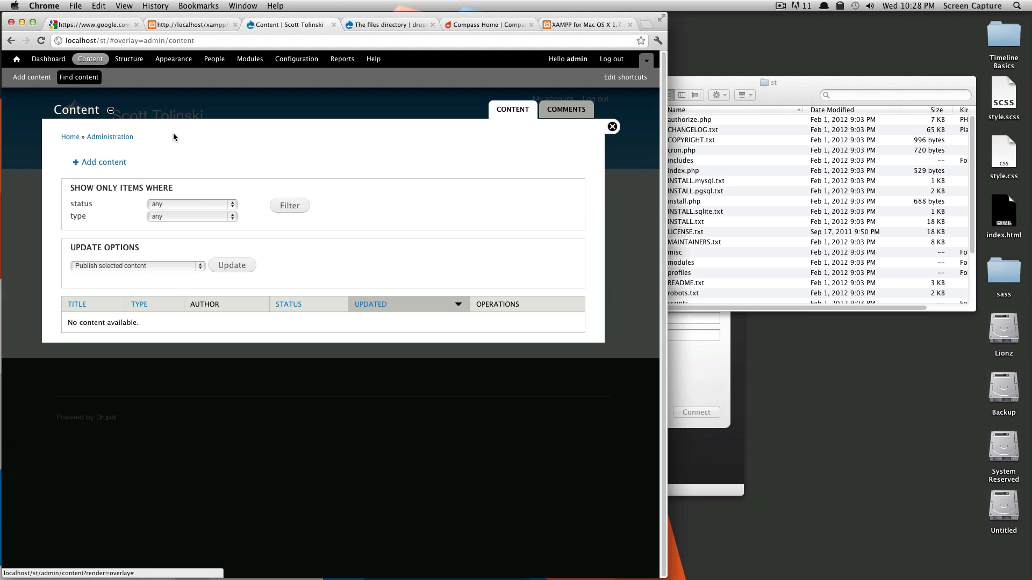
mouse_move(99, 162)
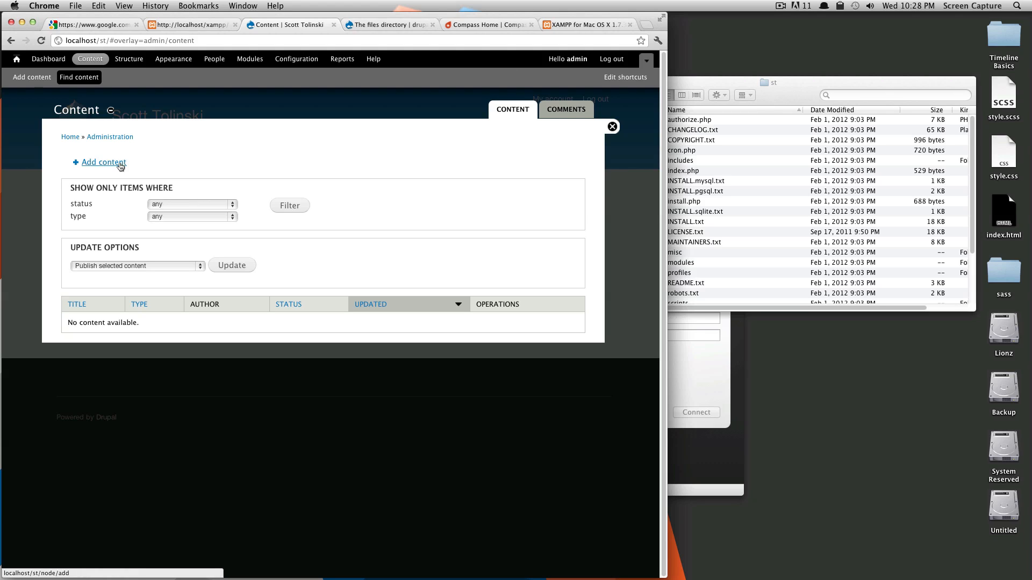
click(102, 162)
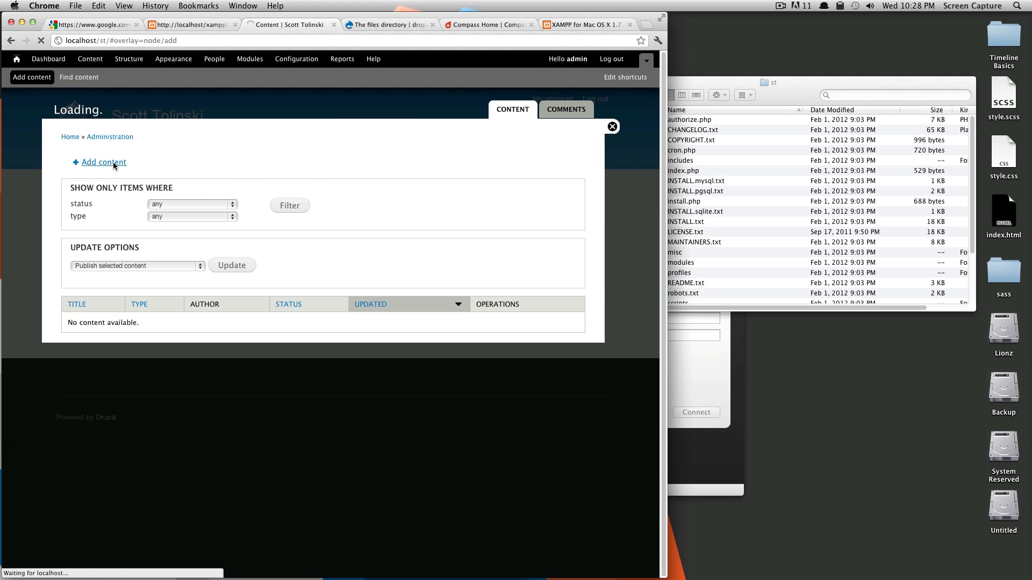
View the Add content page with Article and Basic page types, then go back to the Content list.
click(104, 163)
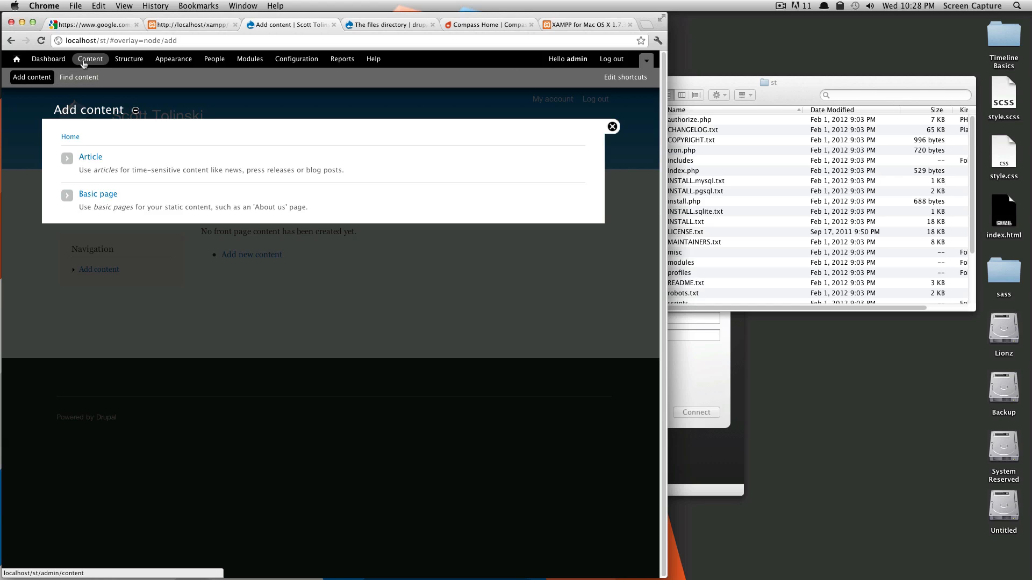
click(79, 77)
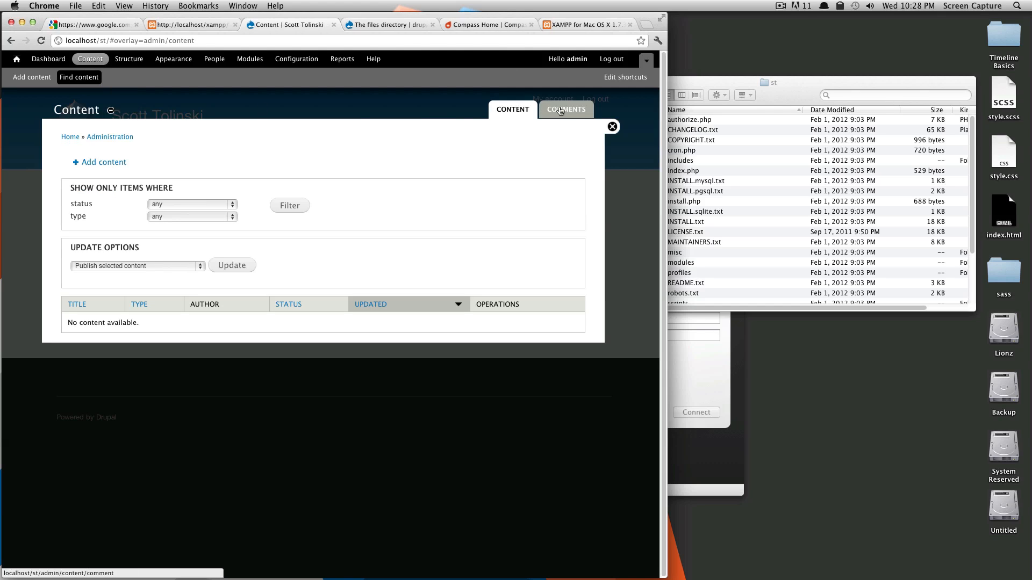
Show the Comments tab's published comments list, which is empty with zero unapproved.
click(566, 109)
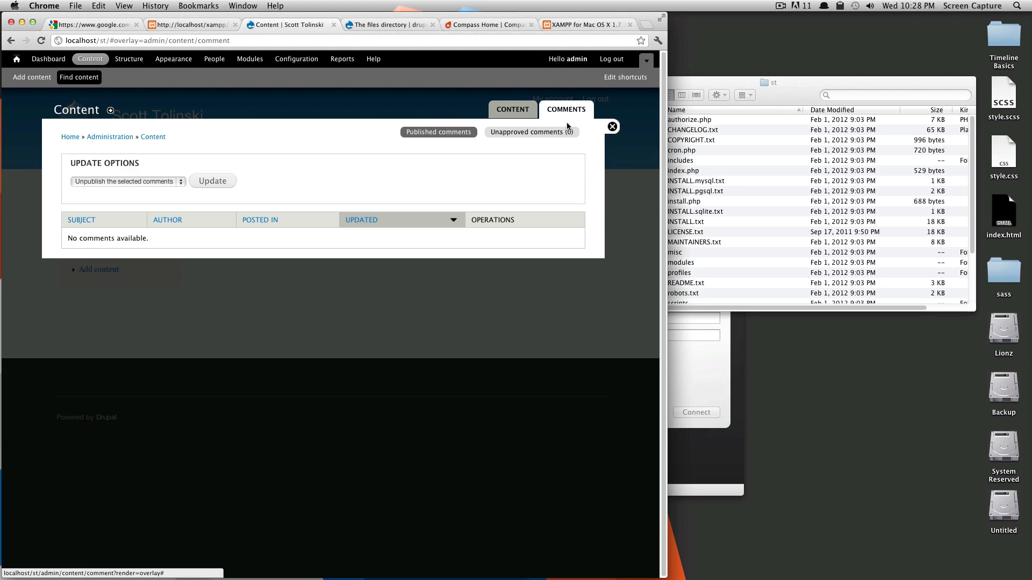
click(438, 131)
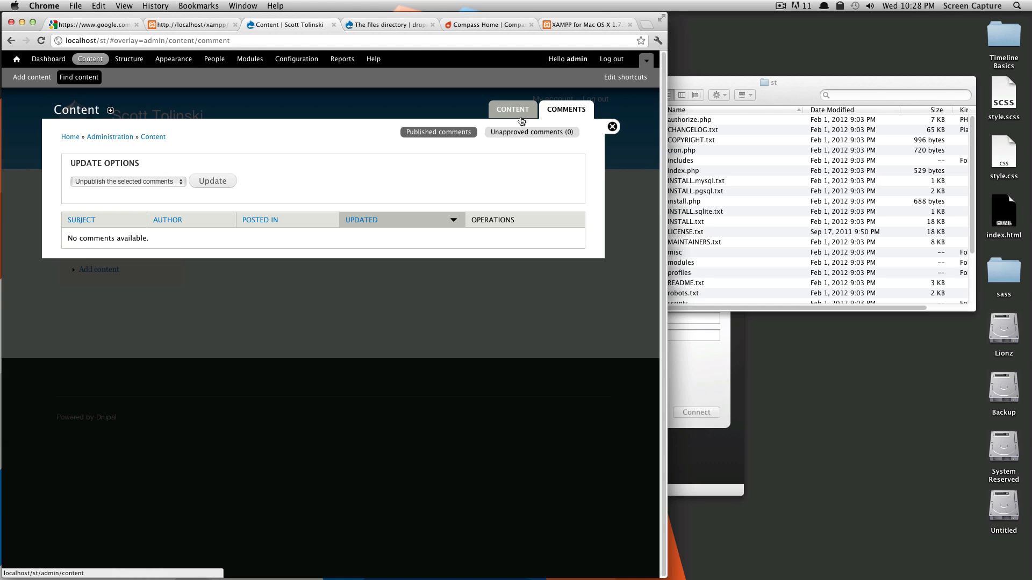
Show the Structure page listing Blocks, Content types, Menus and Taxonomy.
click(129, 58)
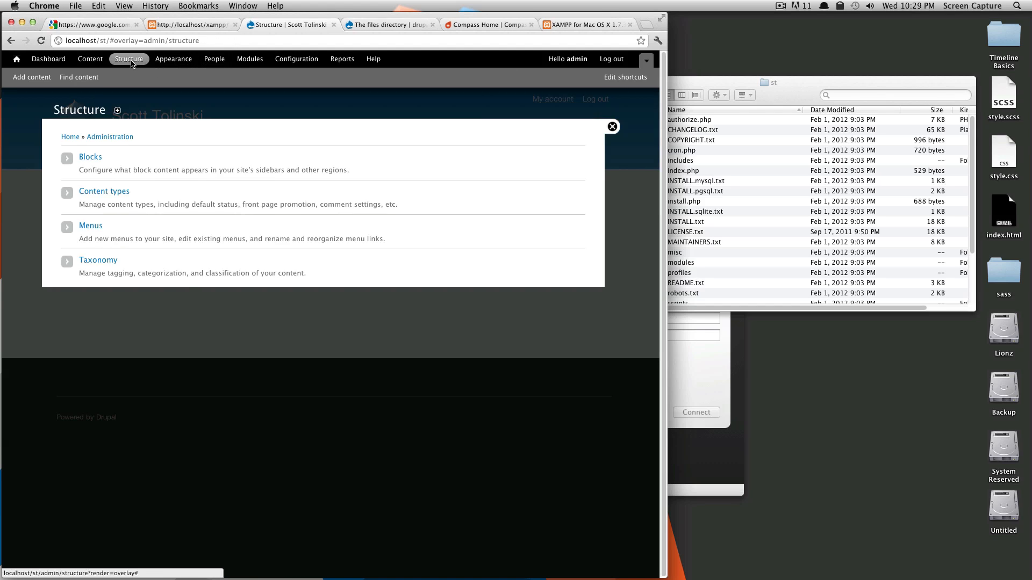
mouse_move(145, 149)
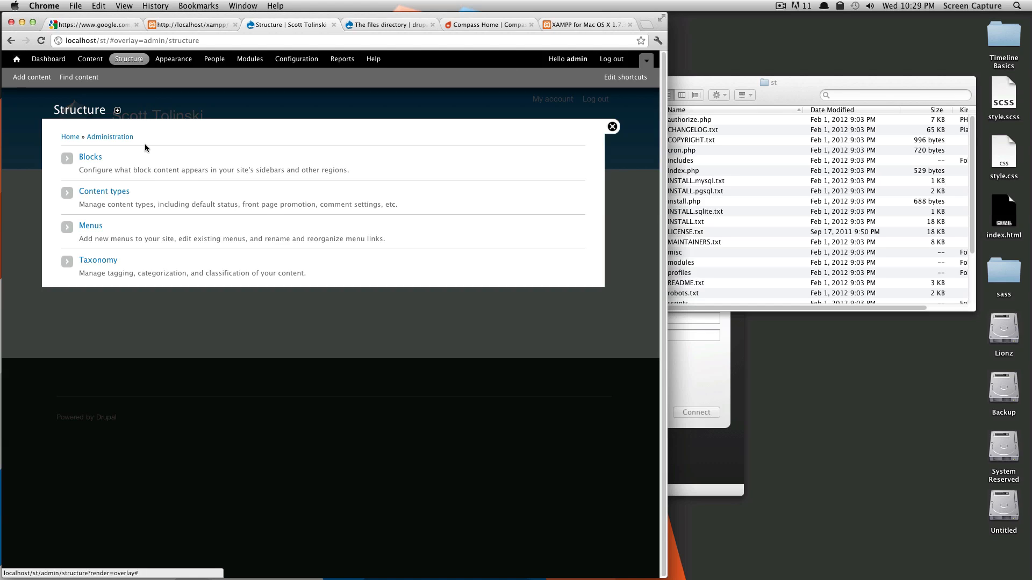
mouse_move(104, 198)
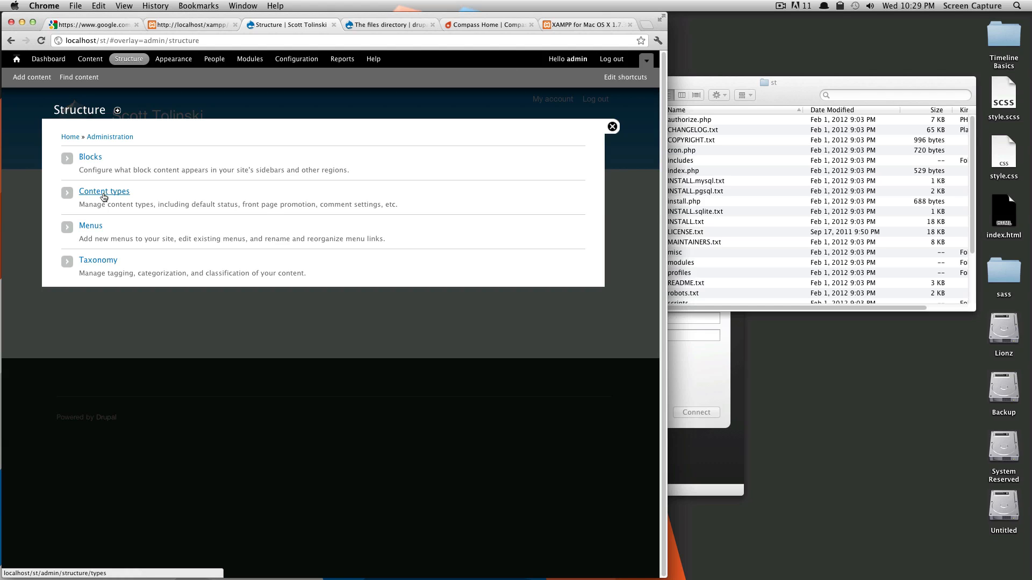
mouse_move(96, 266)
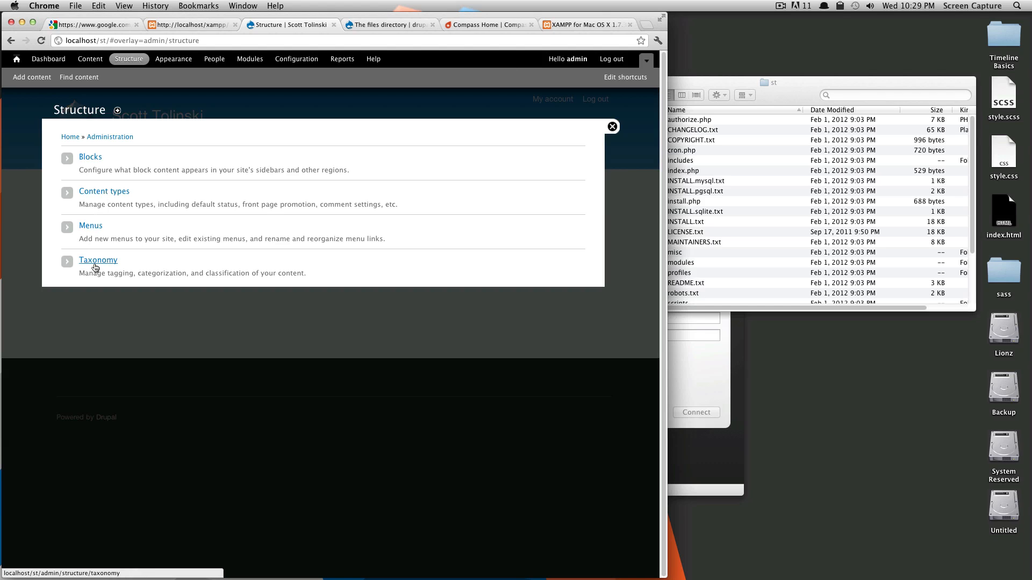
mouse_move(228, 208)
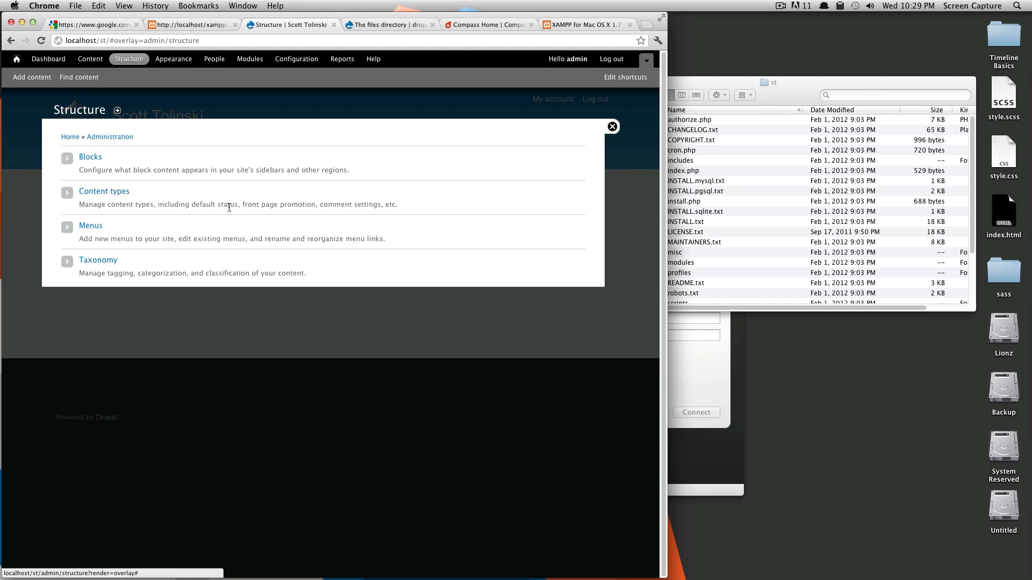
mouse_move(245, 201)
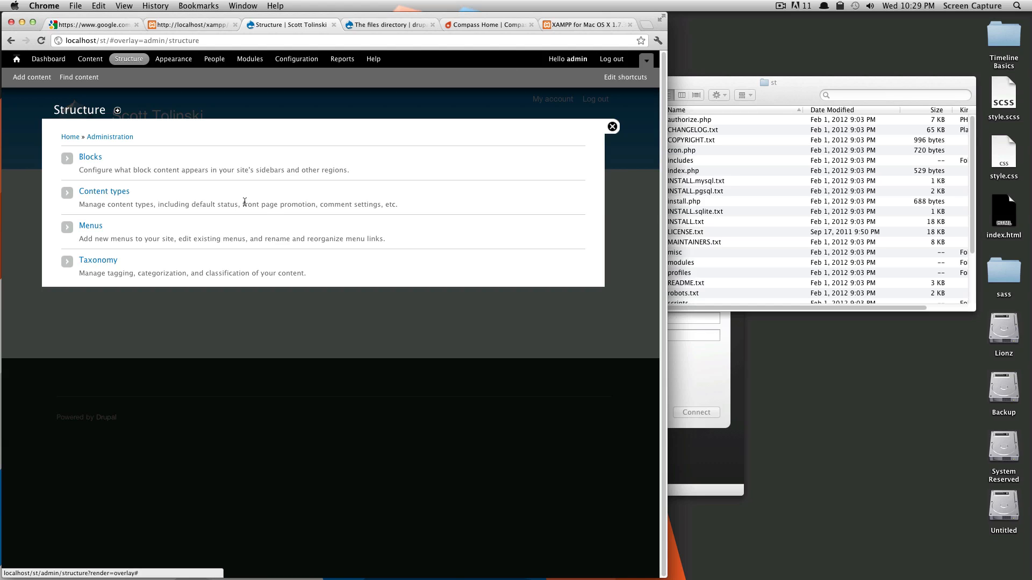
mouse_move(139, 169)
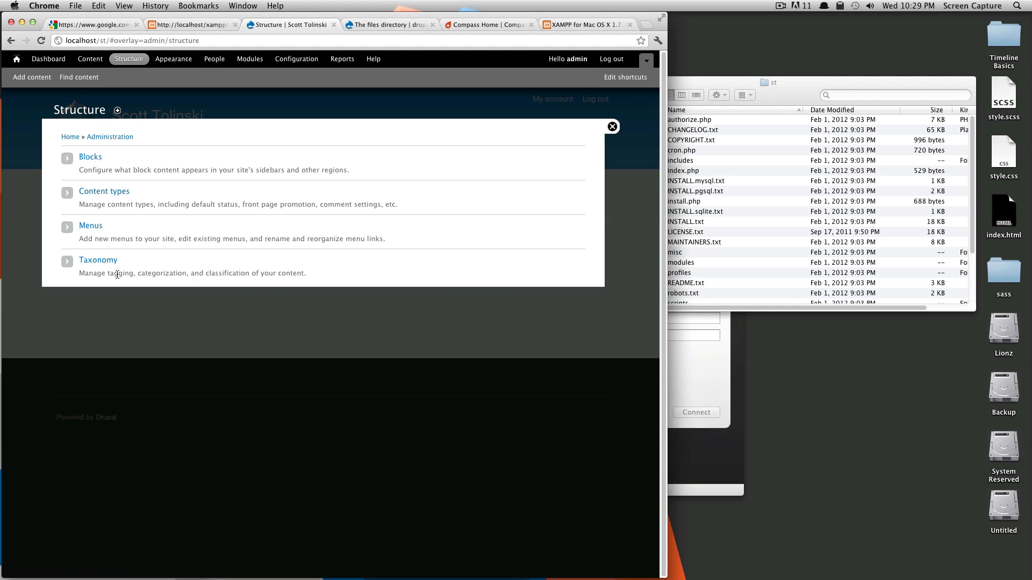
mouse_move(186, 272)
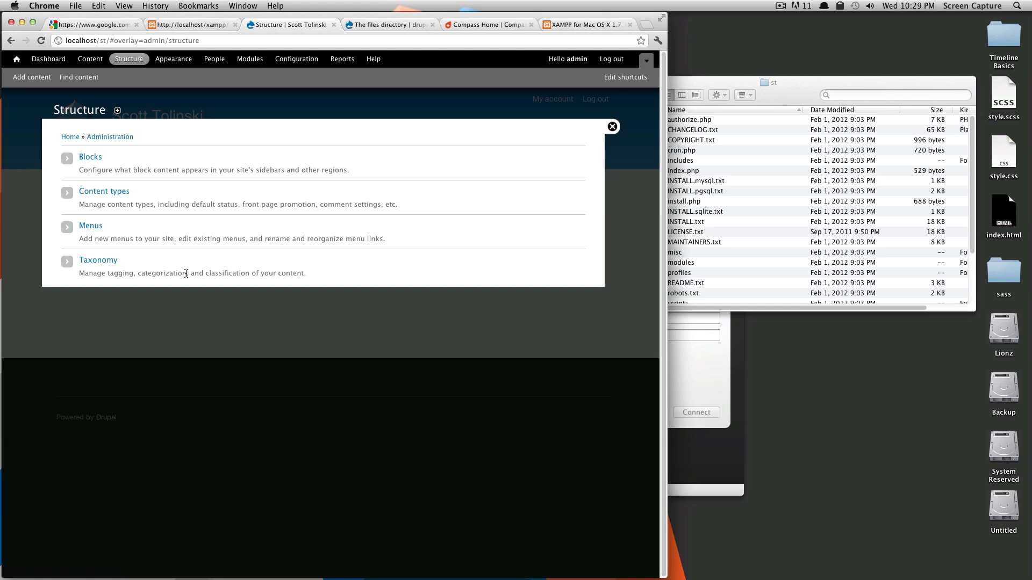
mouse_move(304, 280)
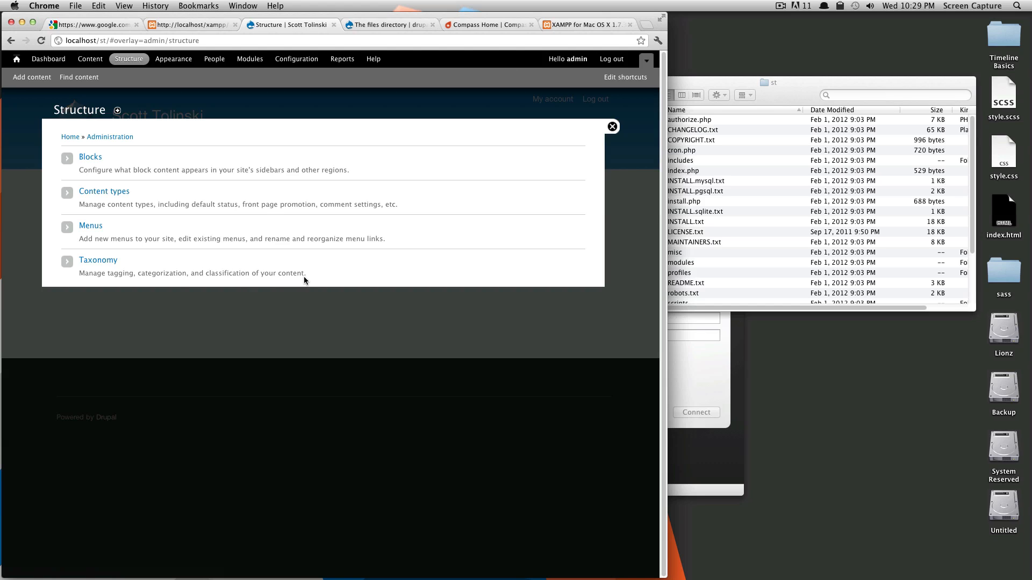
mouse_move(199, 248)
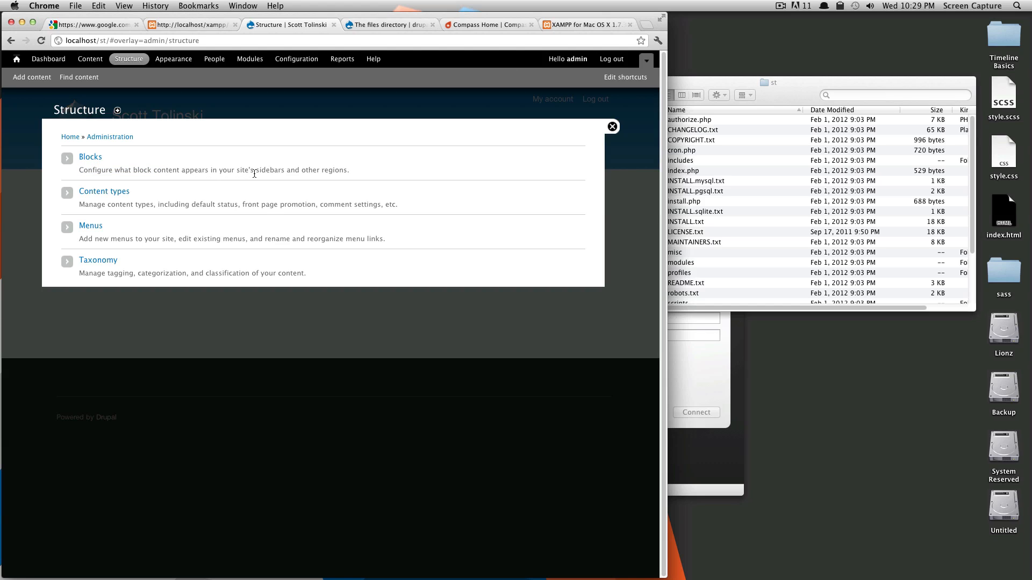
mouse_move(303, 172)
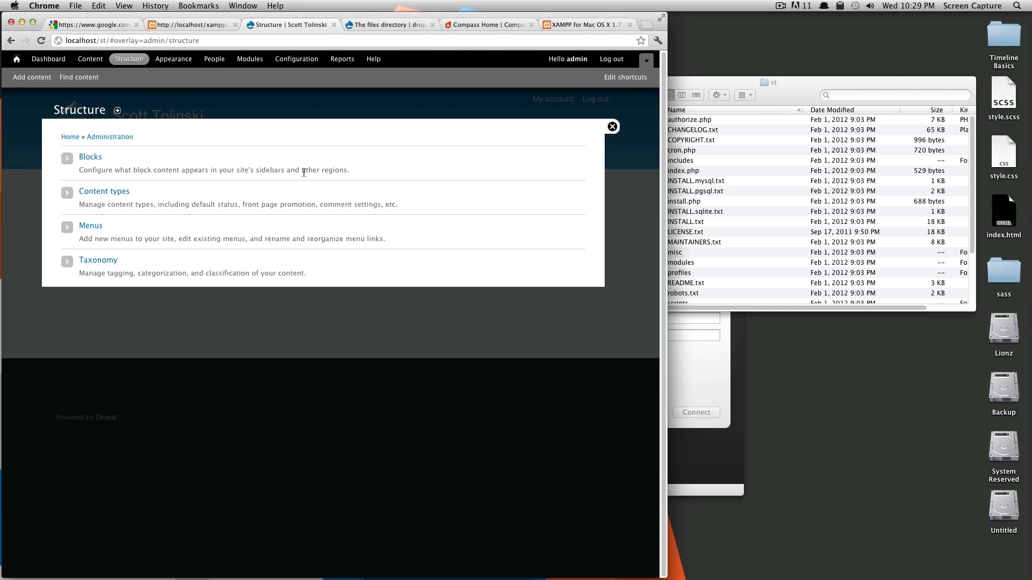
mouse_move(174, 58)
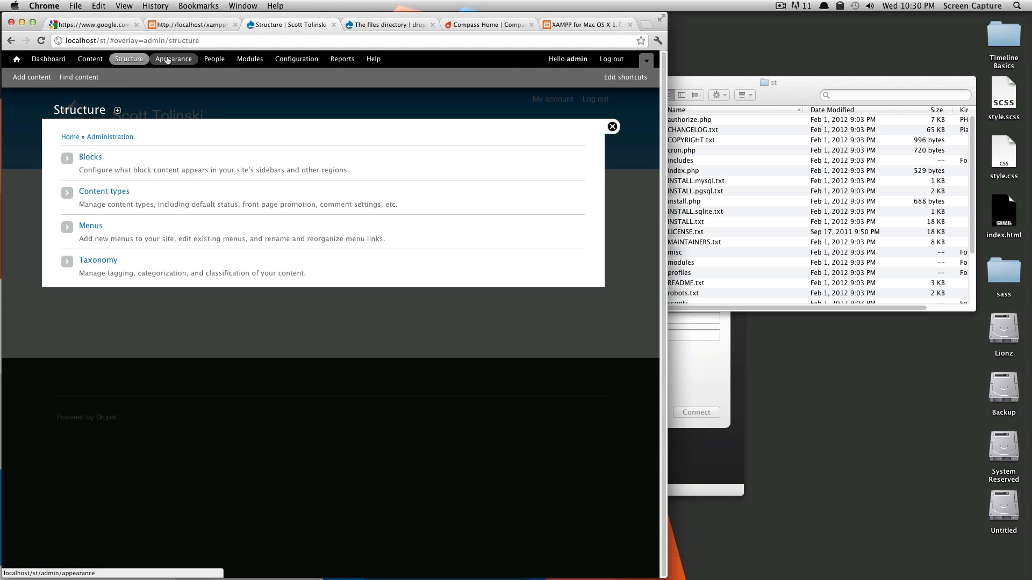
mouse_move(173, 58)
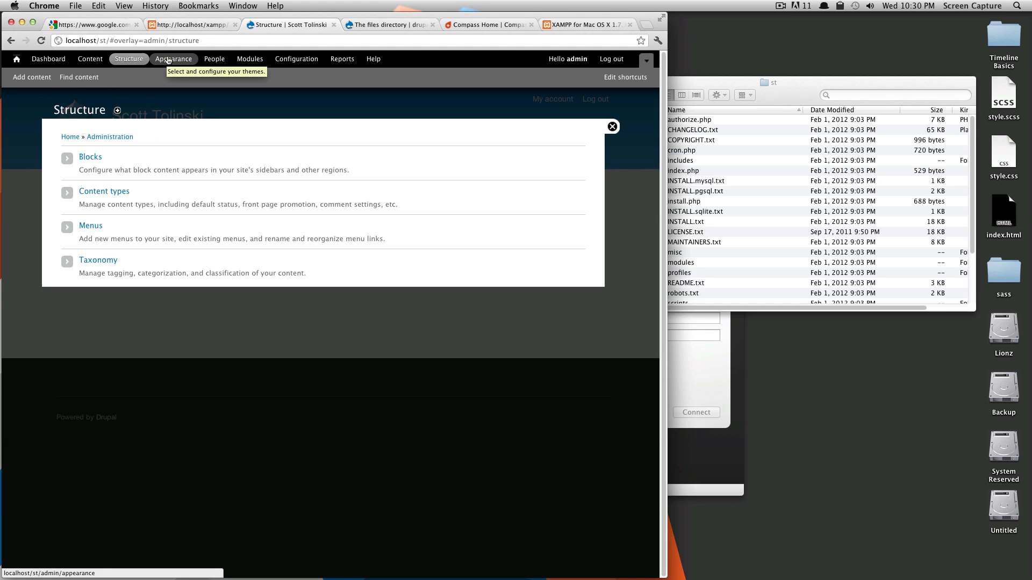
Browse the Appearance theme list: Bartik default, Seven enabled, Garland and Stark disabled.
click(174, 58)
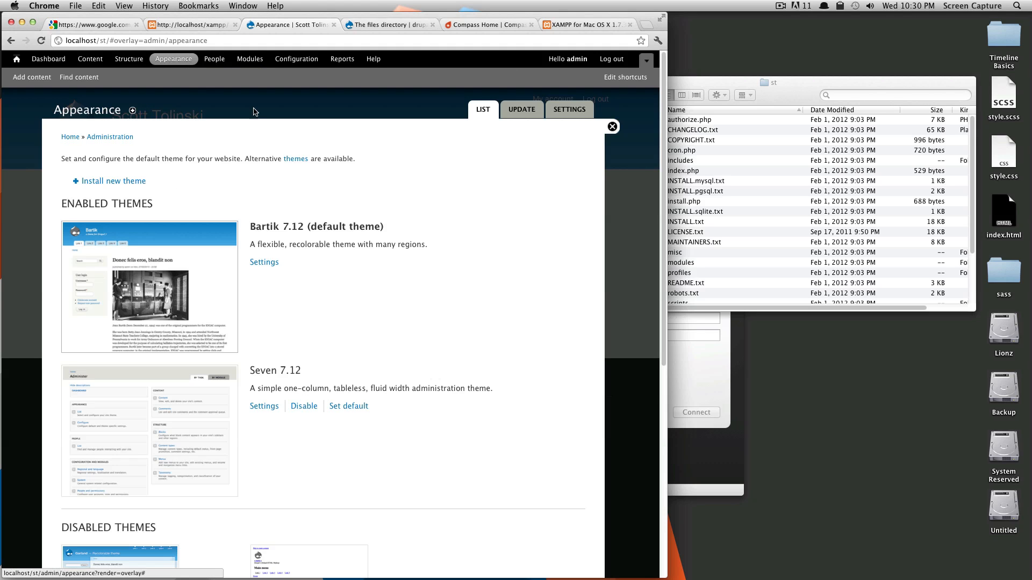
mouse_move(313, 159)
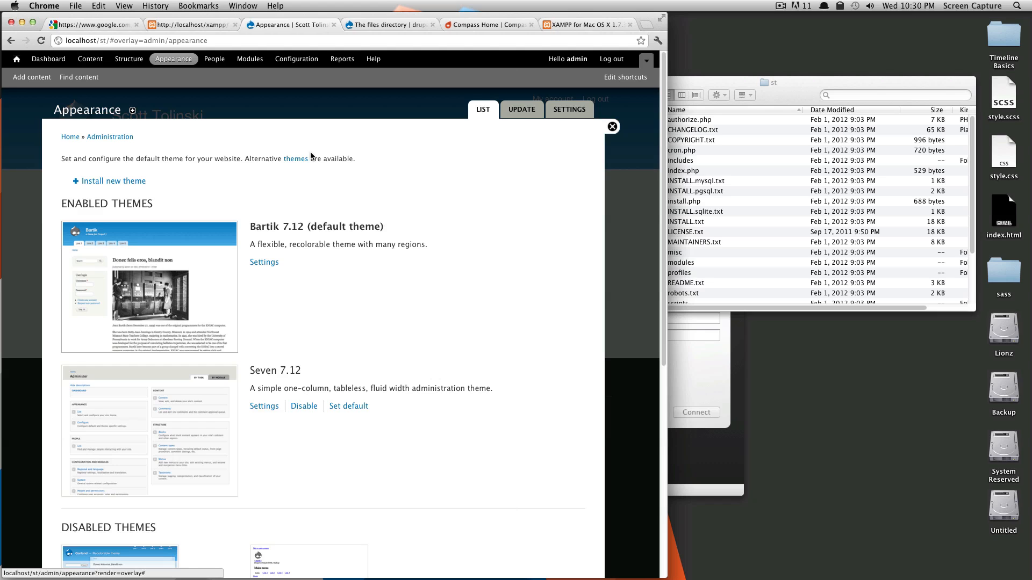
mouse_move(277, 199)
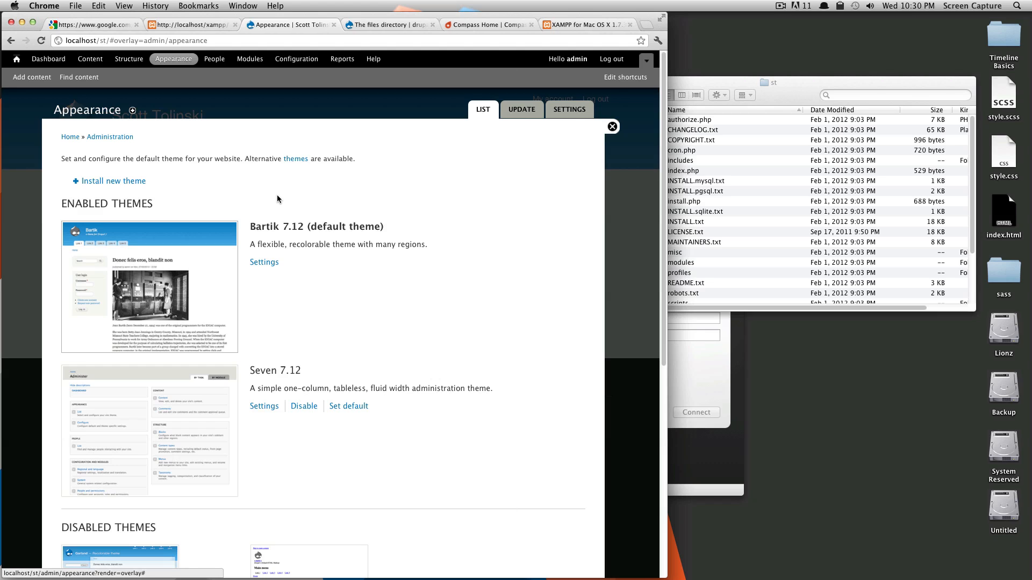
scroll(down, 3)
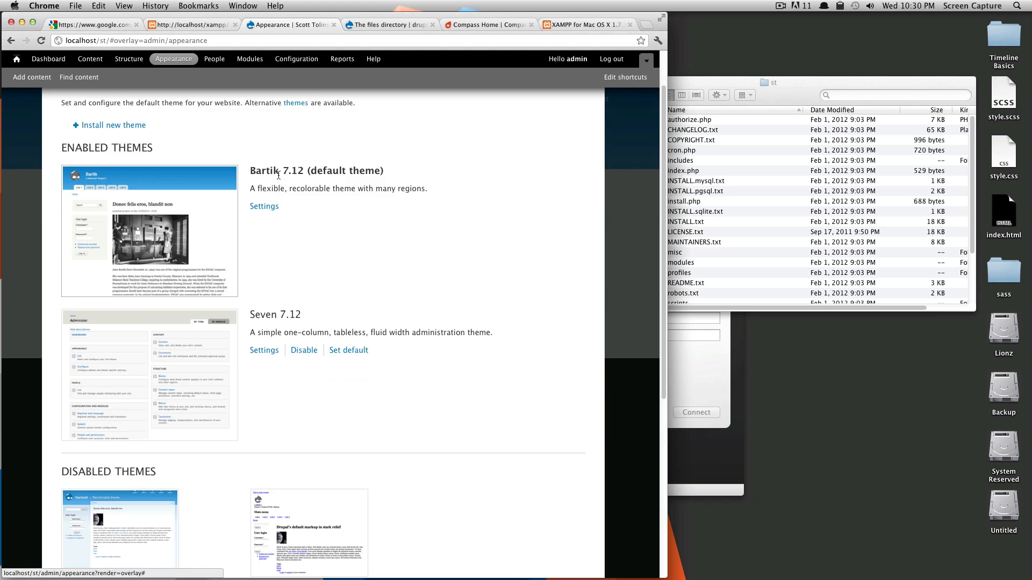
mouse_move(200, 191)
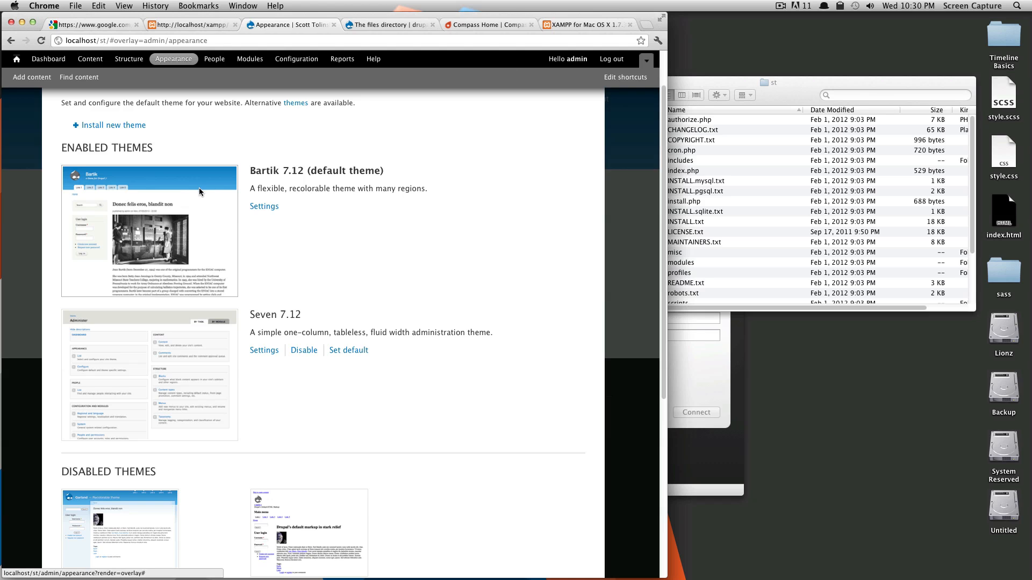
scroll(down, 3)
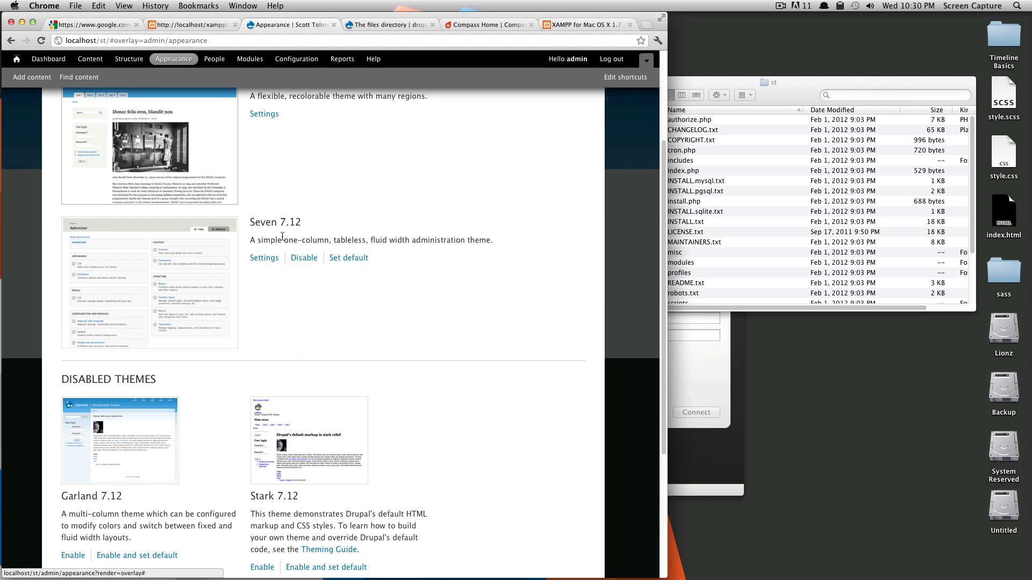
scroll(down, 3)
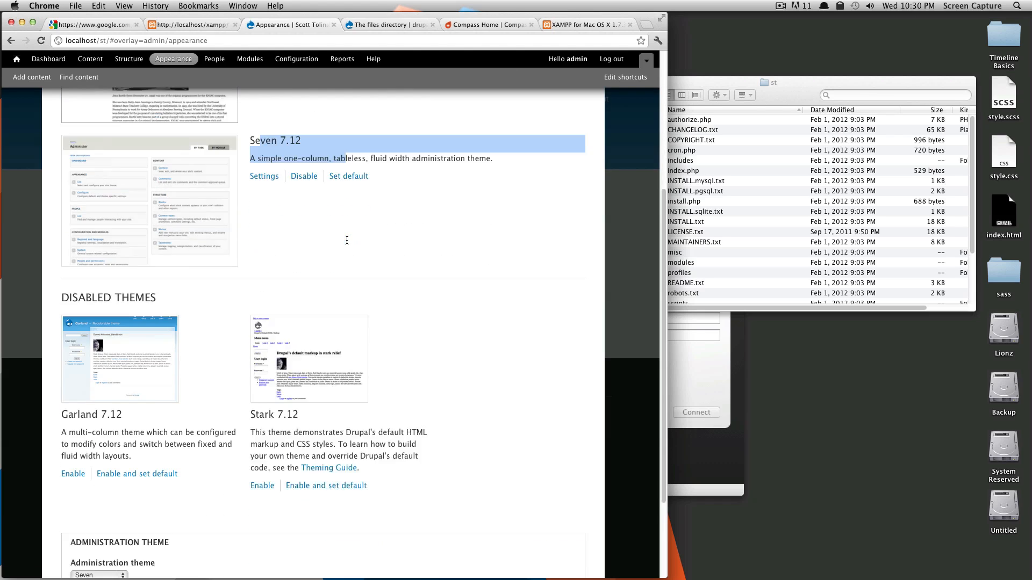
scroll(up, 3)
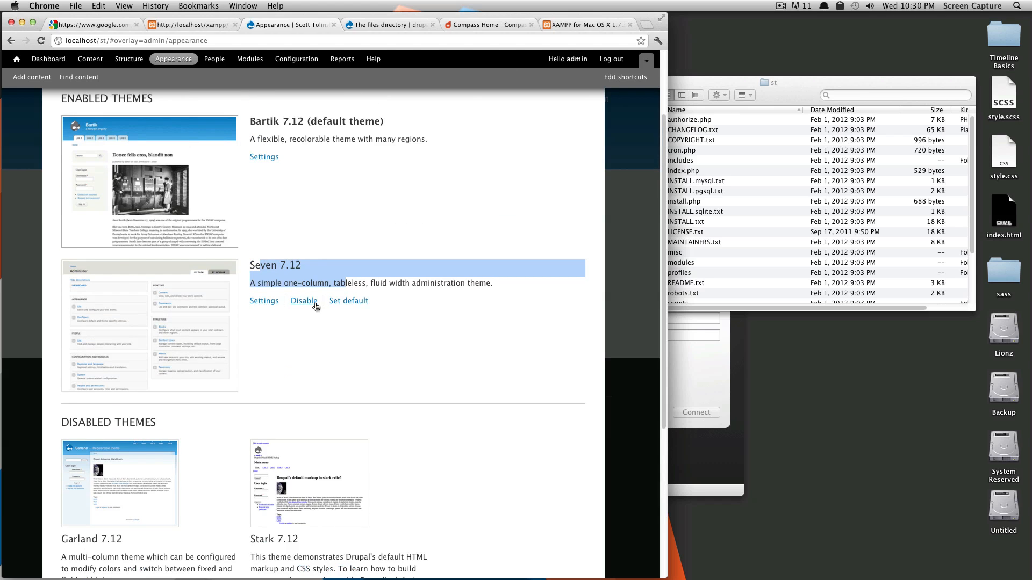
scroll(down, 3)
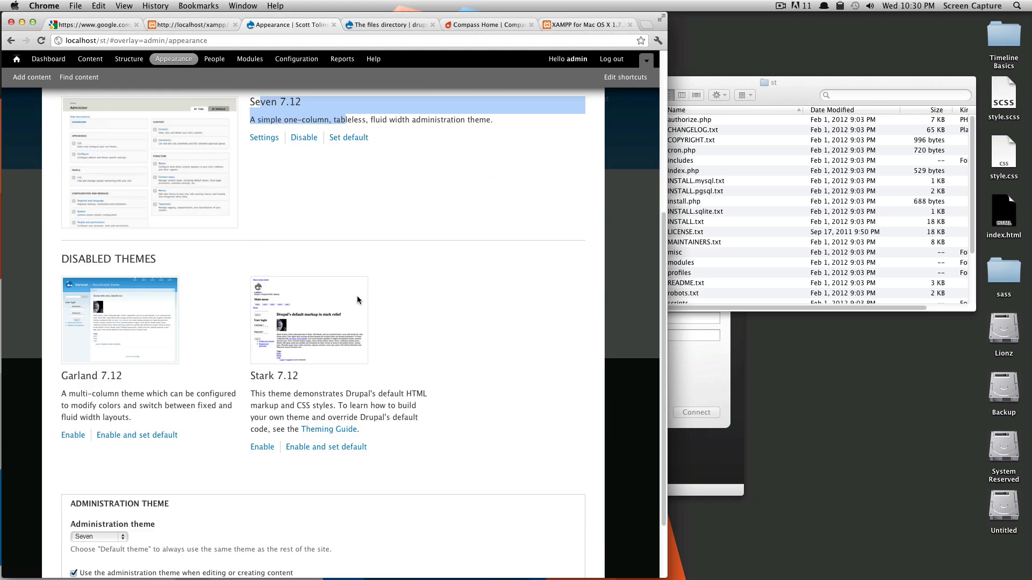
scroll(down, 3)
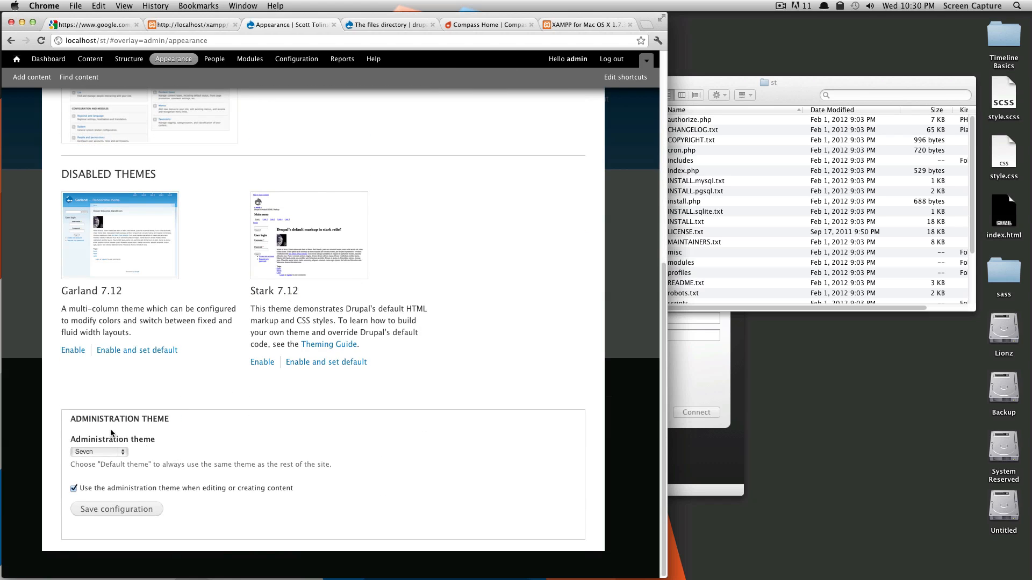
scroll(up, 3)
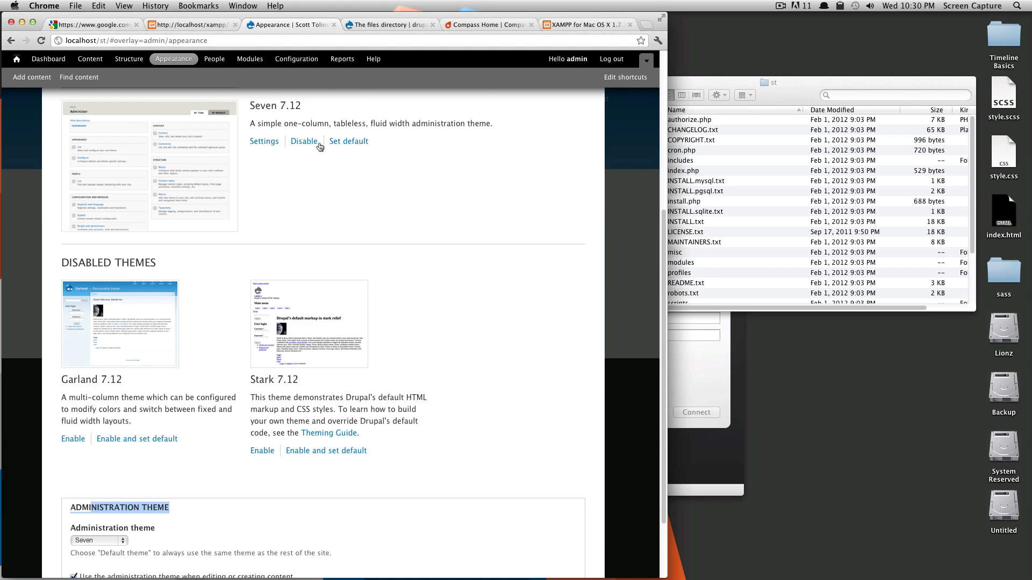
scroll(down, 3)
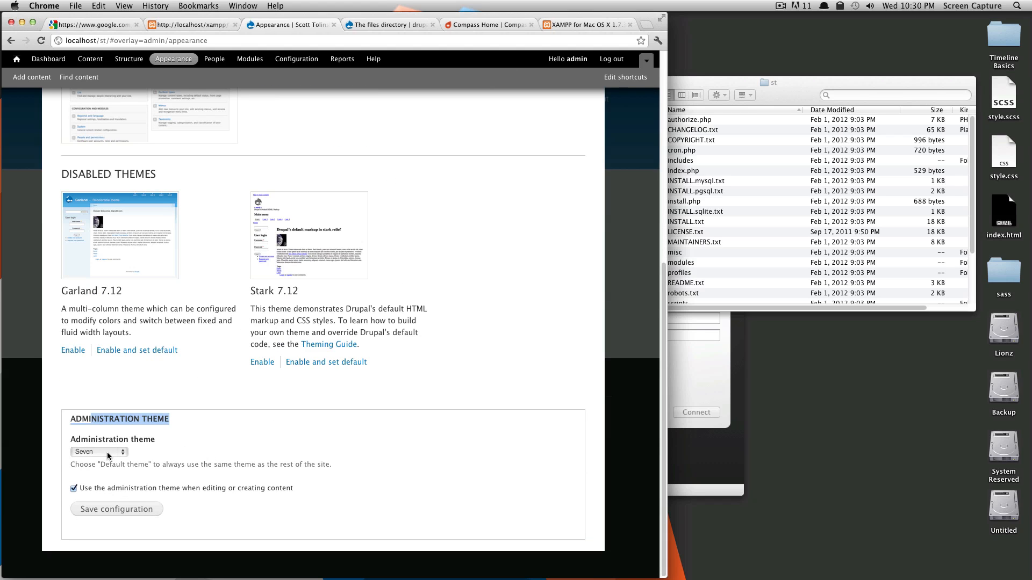
scroll(up, 3)
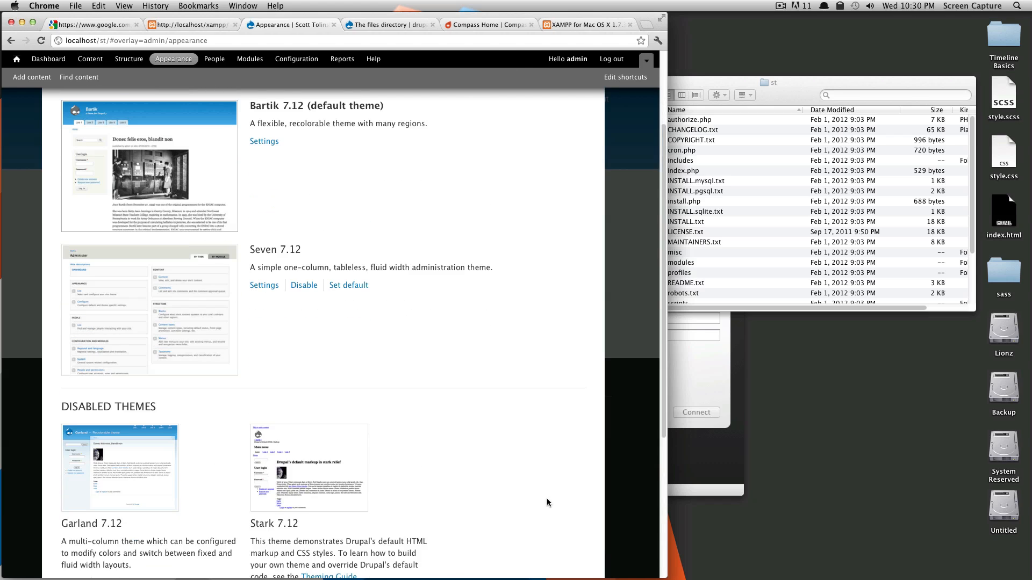
scroll(down, 3)
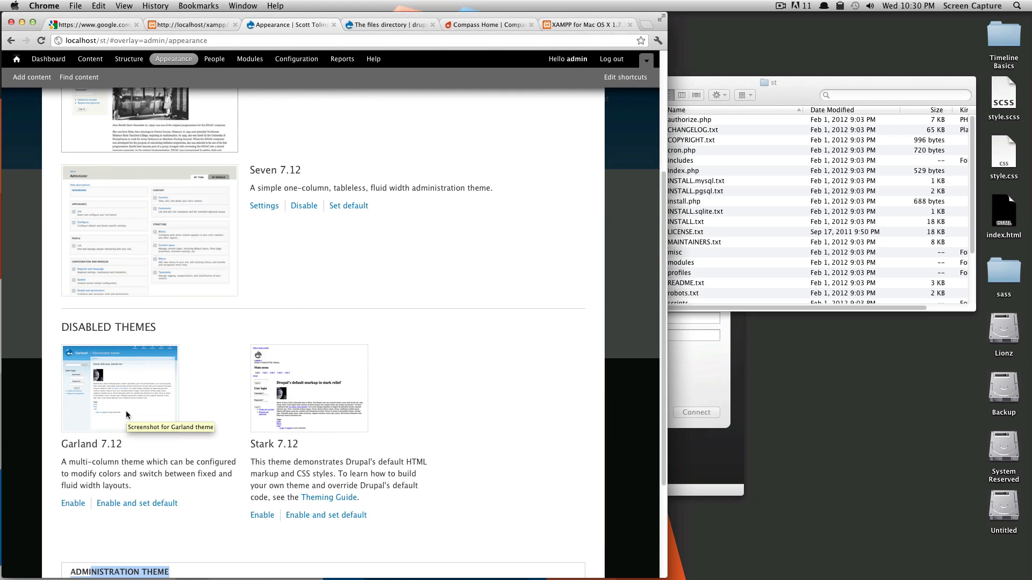
mouse_move(312, 413)
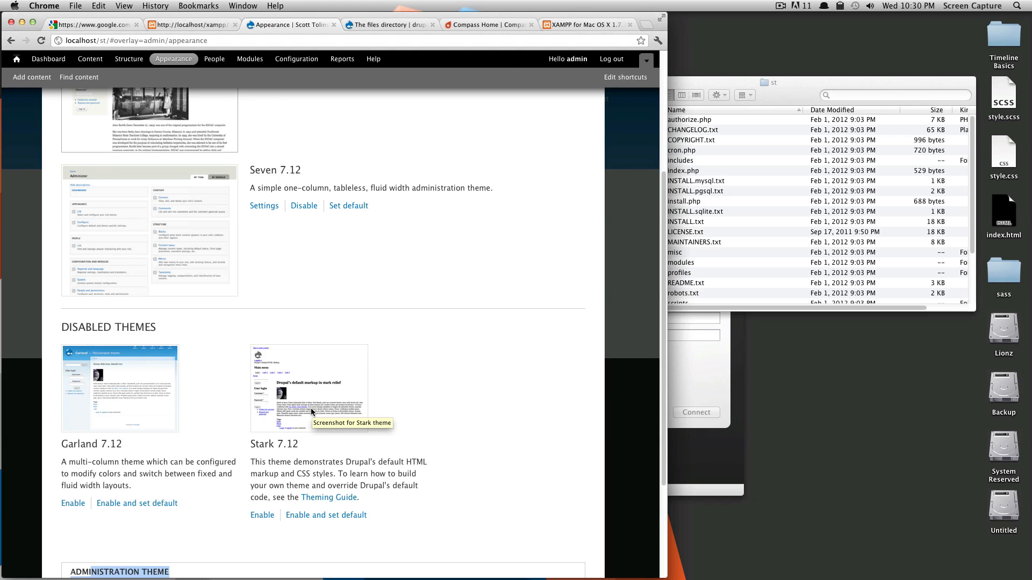
mouse_move(380, 462)
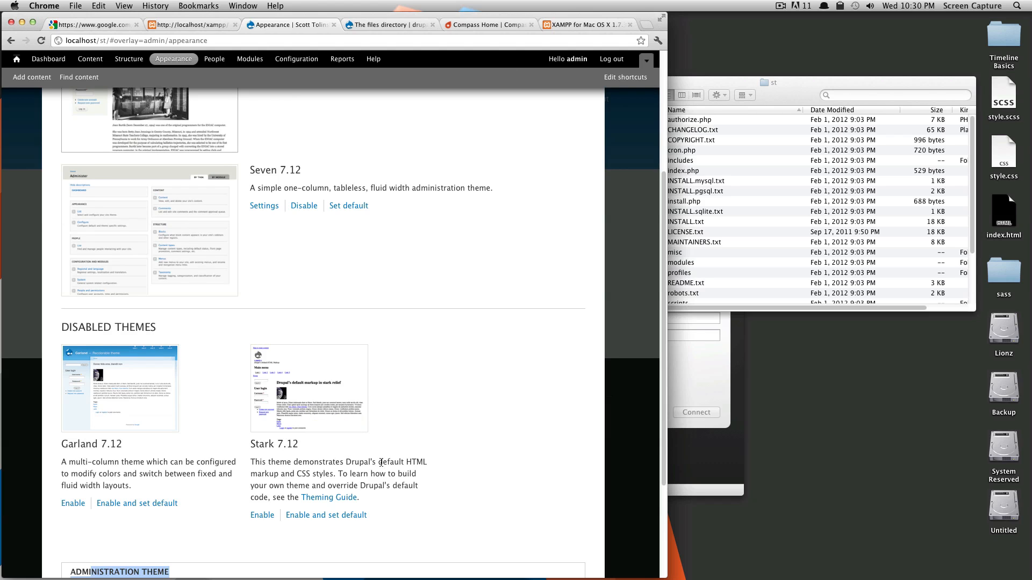
scroll(up, 3)
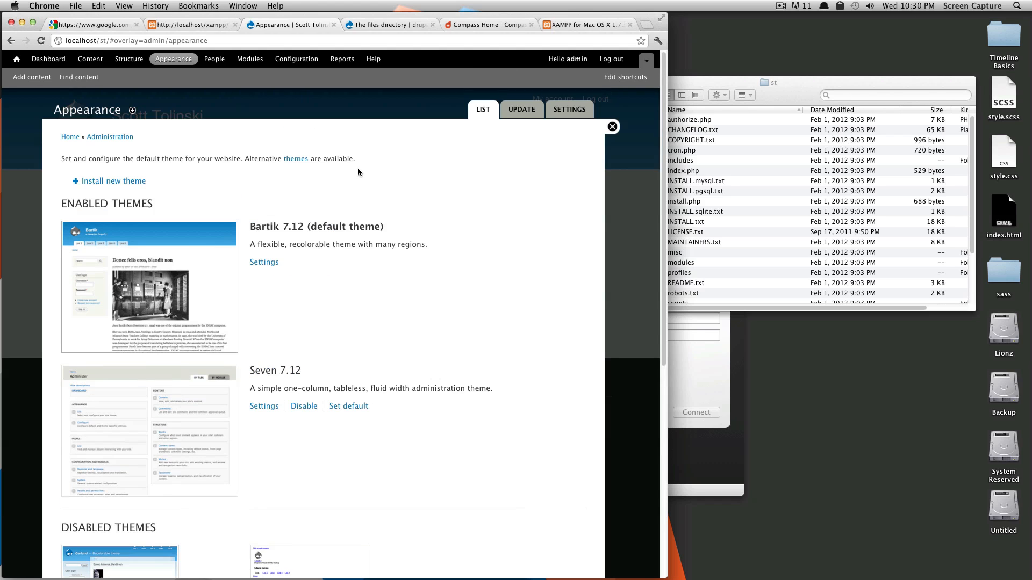
mouse_move(542, 124)
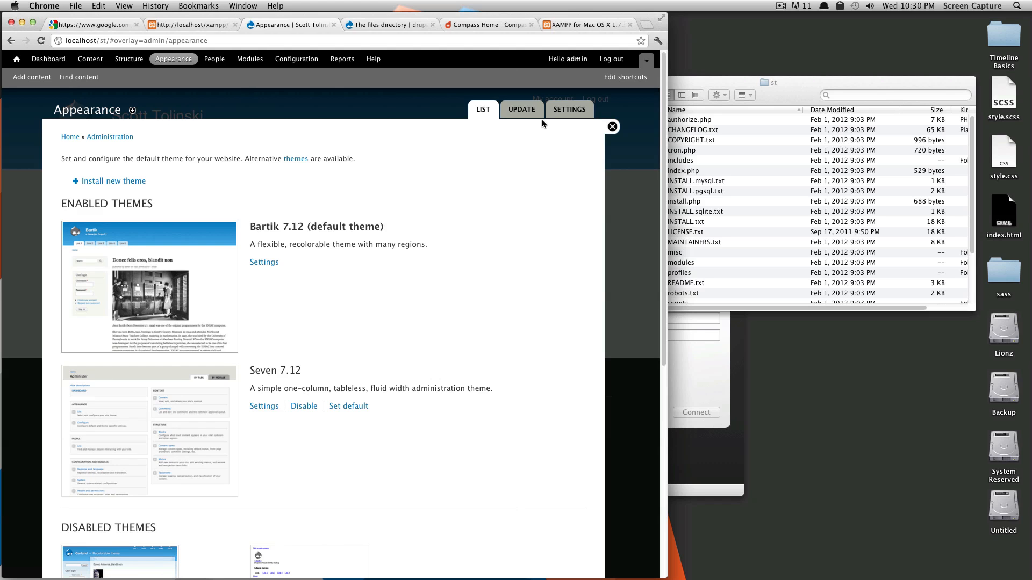
mouse_move(568, 110)
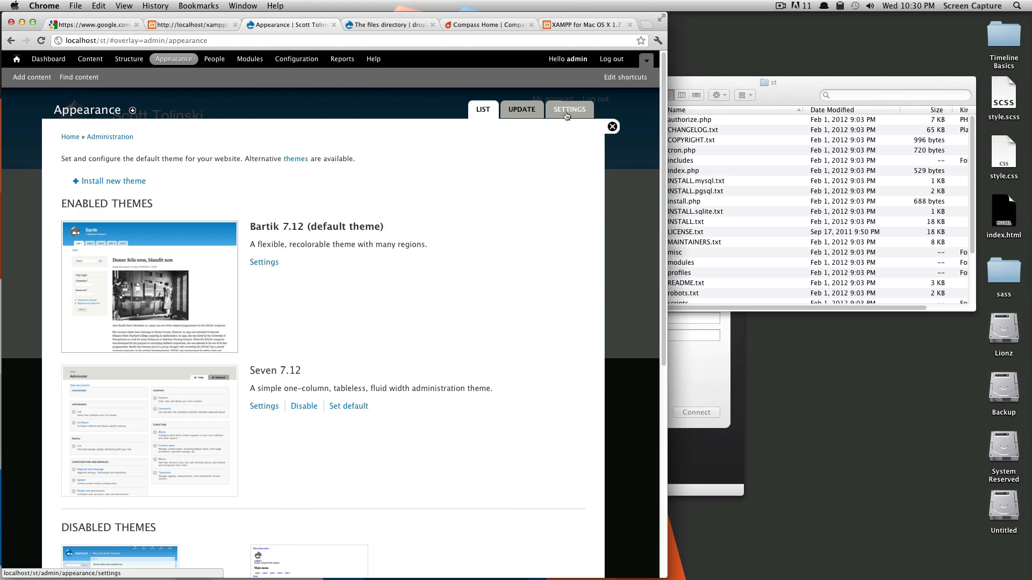
Show the Global theme settings with display toggles, logo image and shortcut icon options.
click(569, 110)
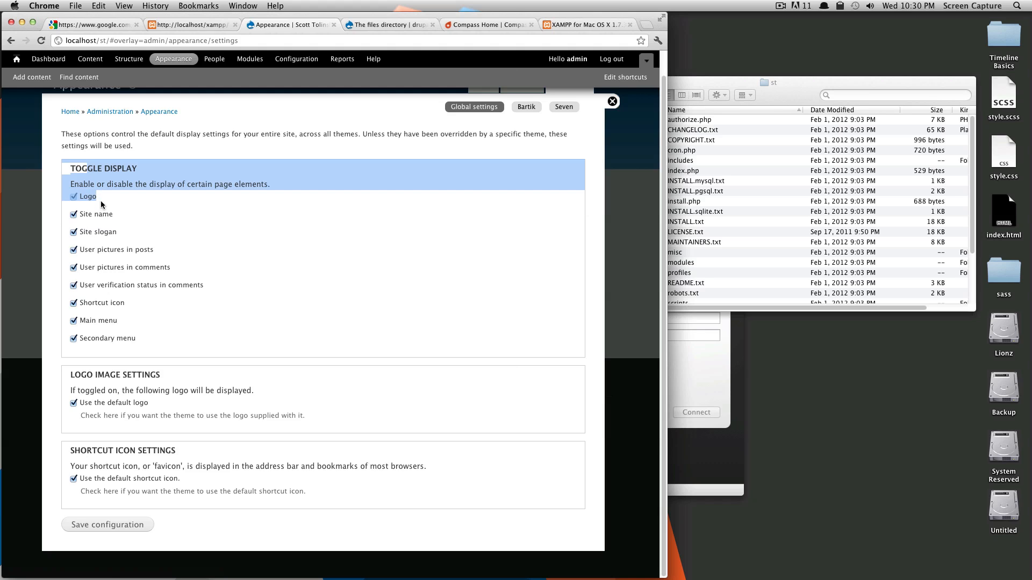
mouse_move(128, 423)
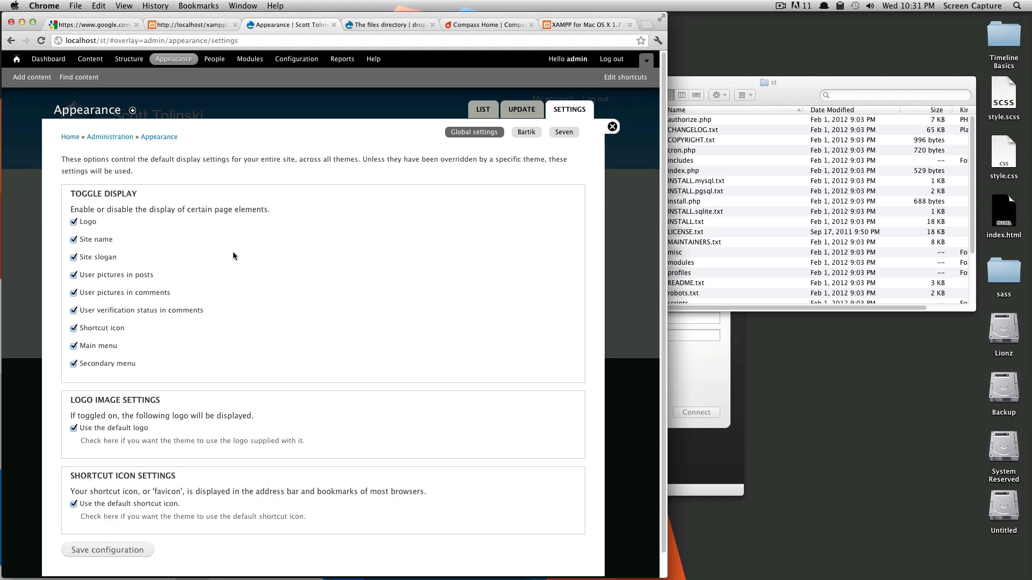
mouse_move(475, 172)
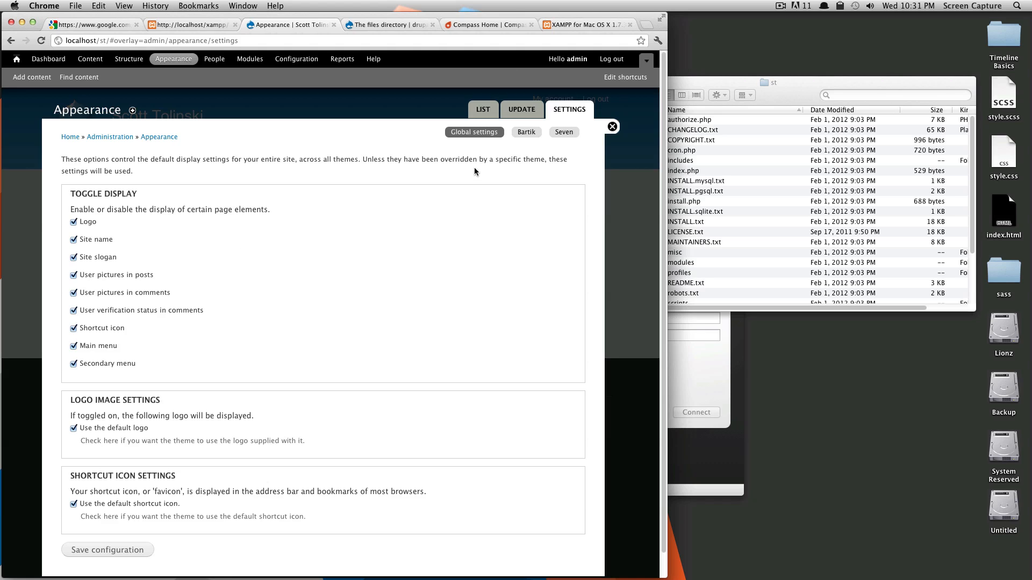
mouse_move(526, 131)
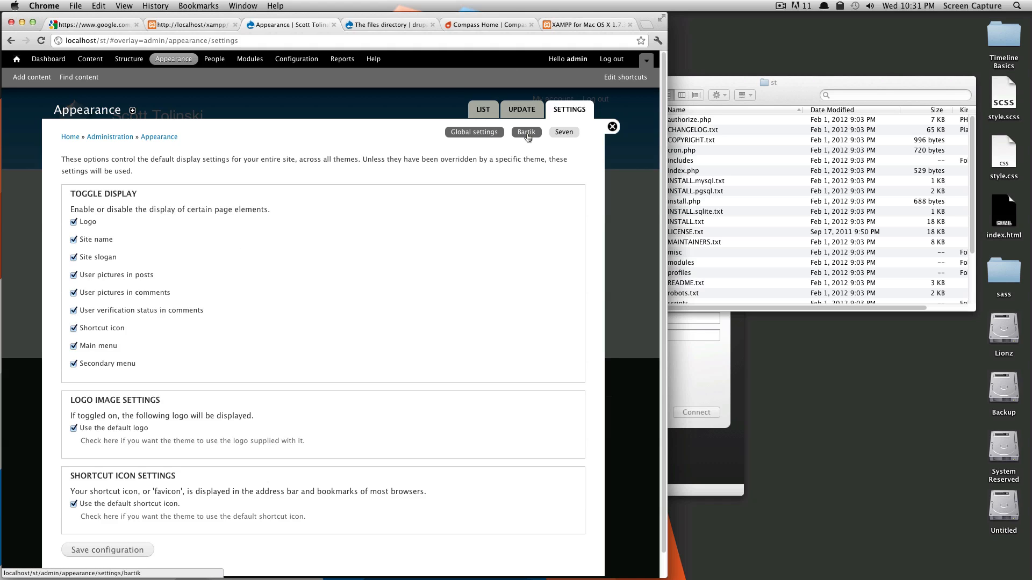
Review Bartik's colour scheme and preview, then switch to the Seven theme's settings.
click(526, 131)
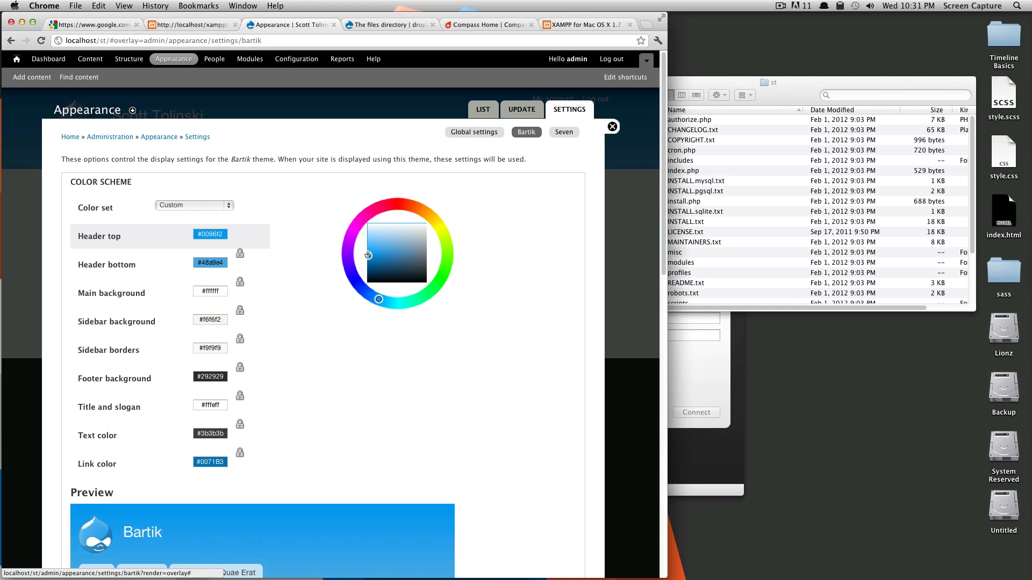
scroll(down, 3)
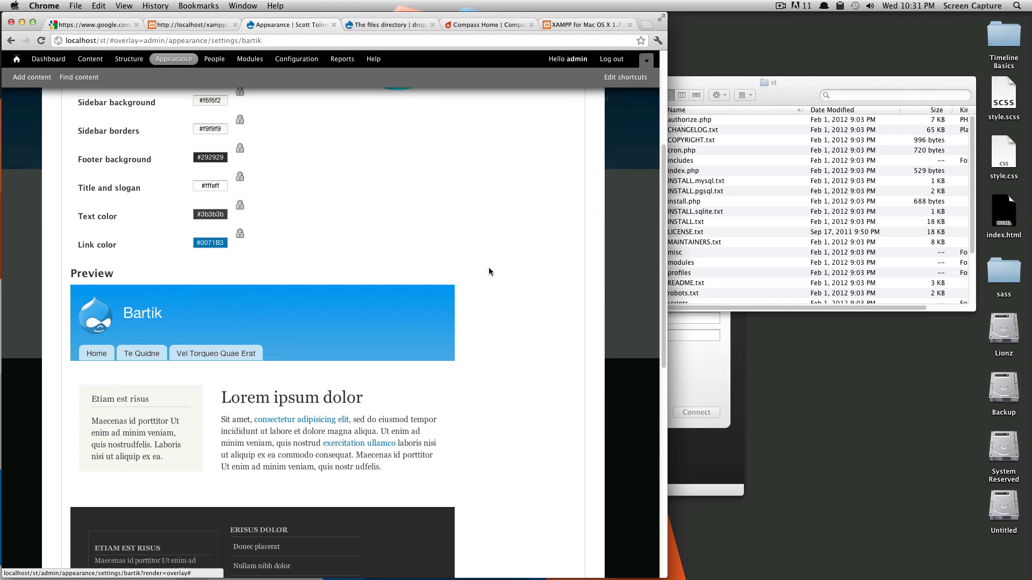
click(563, 132)
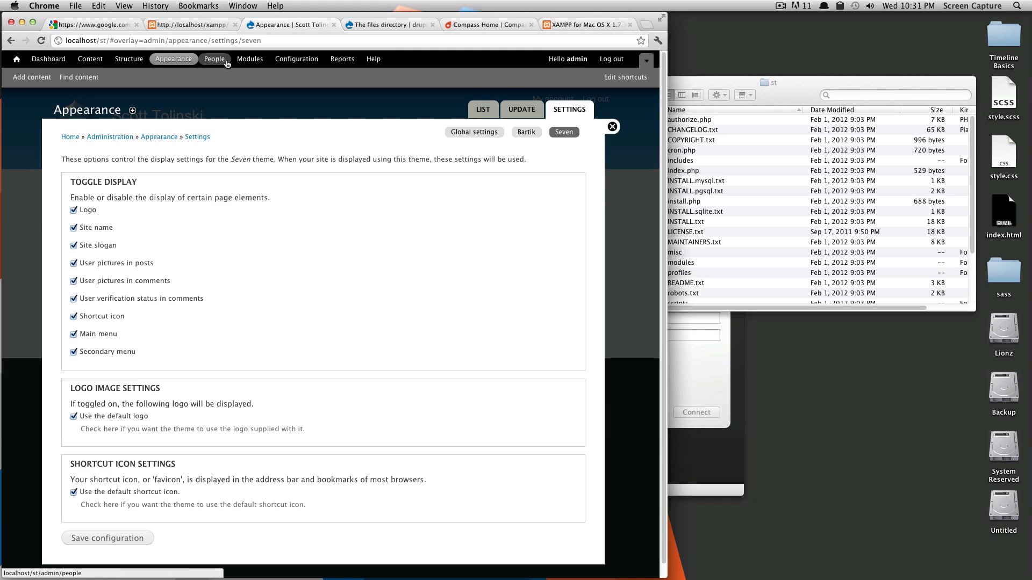
Show the People page listing the single active admin user with the administrator role.
click(214, 58)
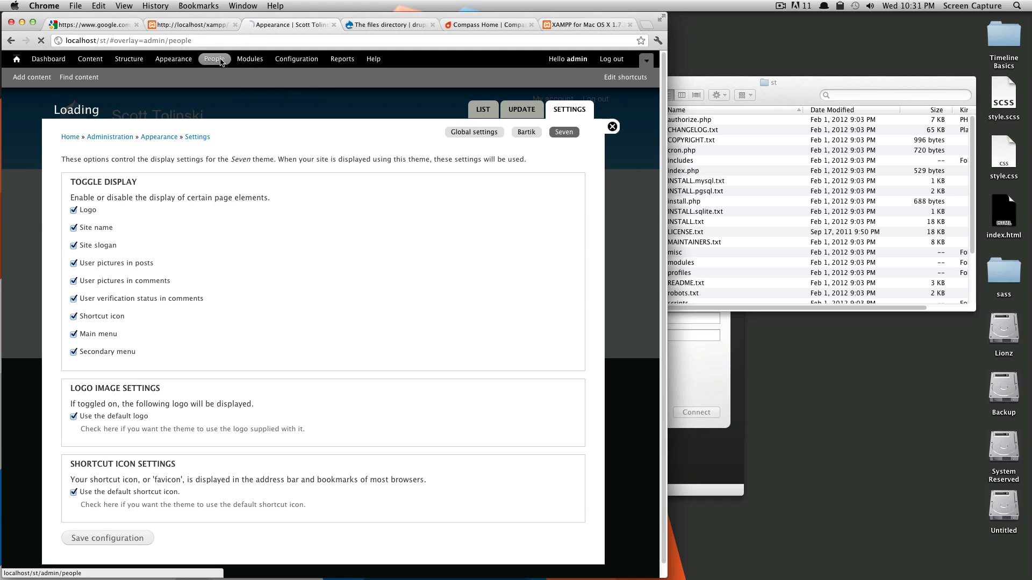
click(212, 58)
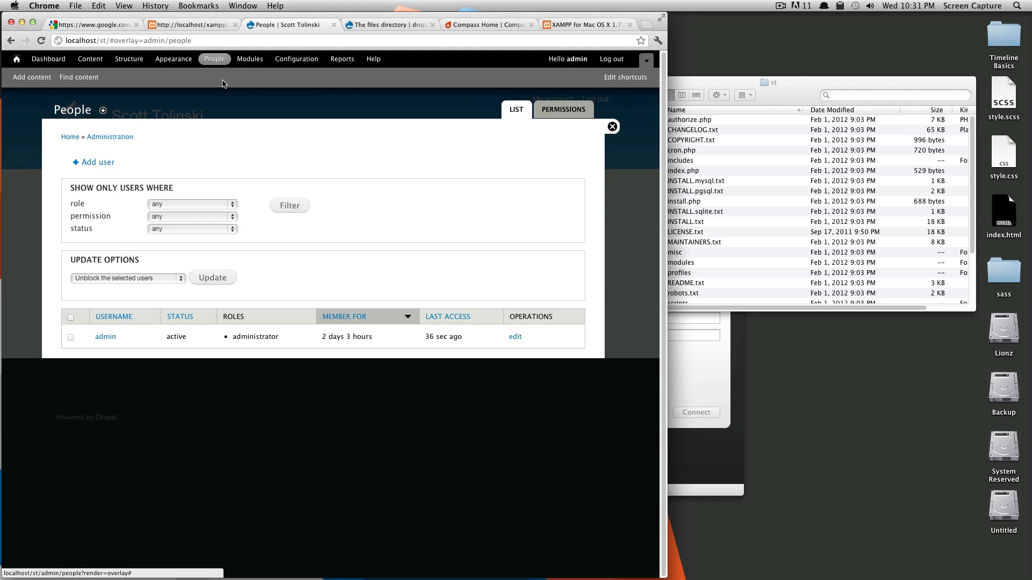
mouse_move(374, 236)
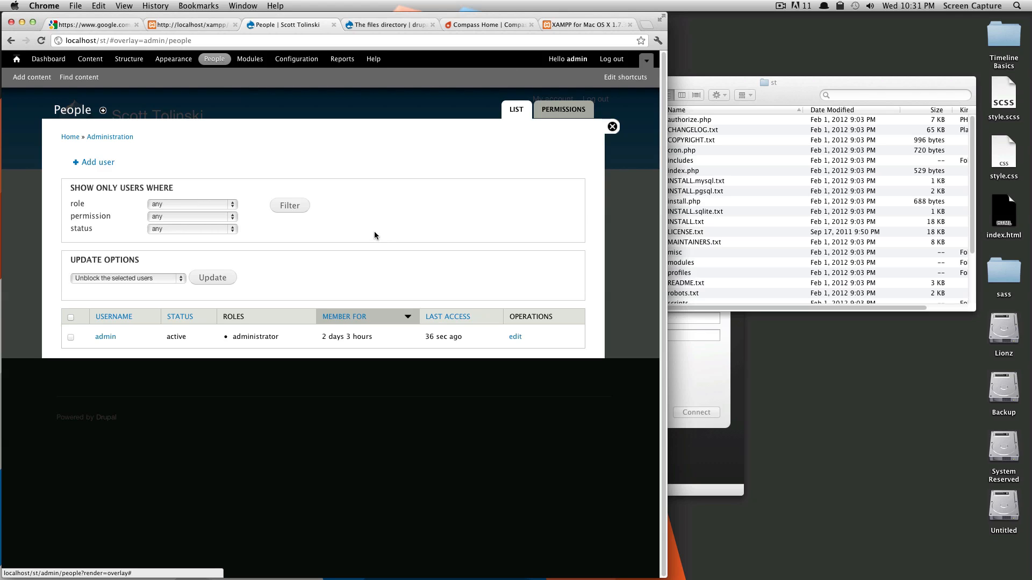
mouse_move(447, 228)
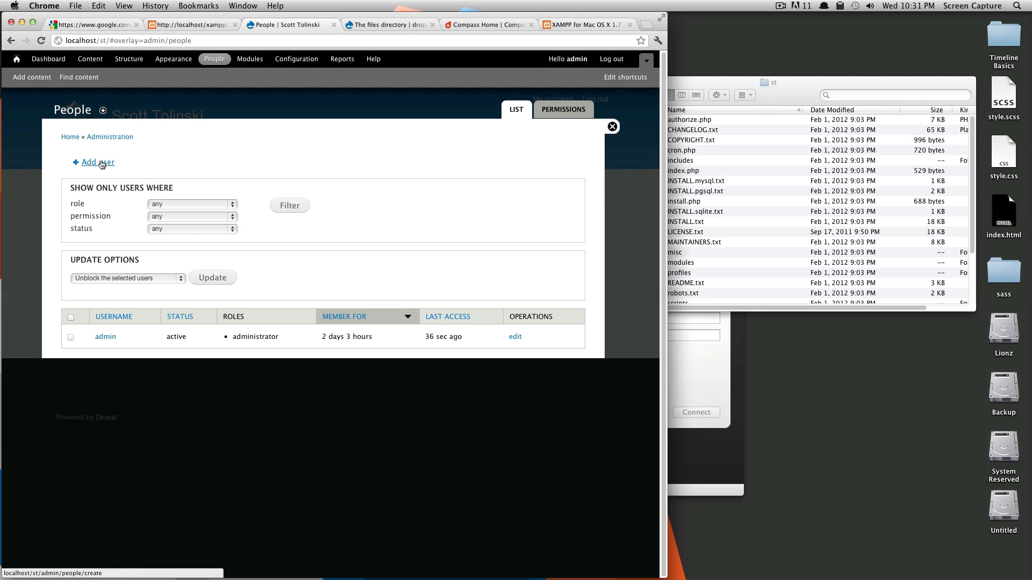
mouse_move(535, 136)
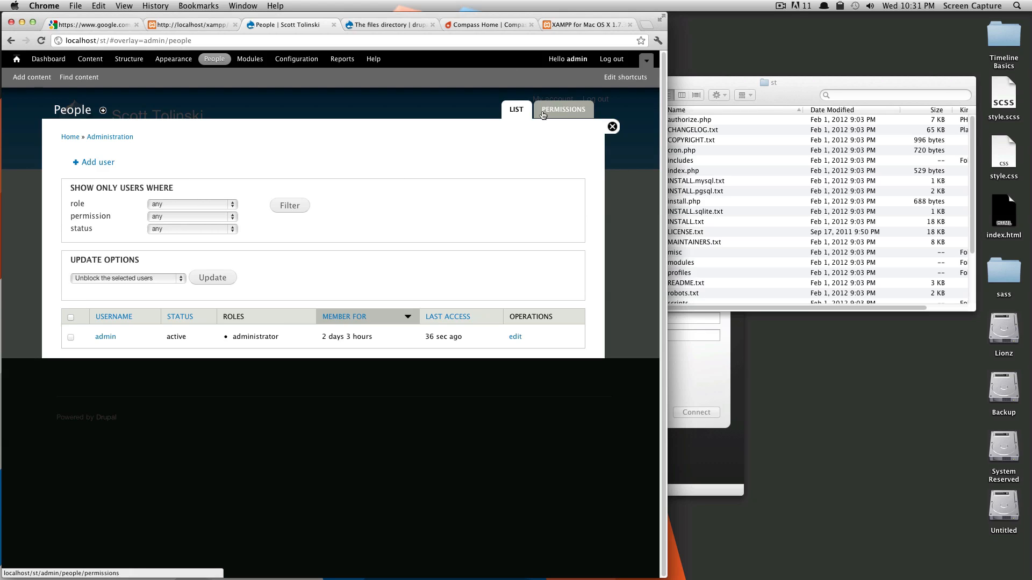
Review the Permissions grid of per-role checkboxes for anonymous, authenticated and administrator users.
click(562, 110)
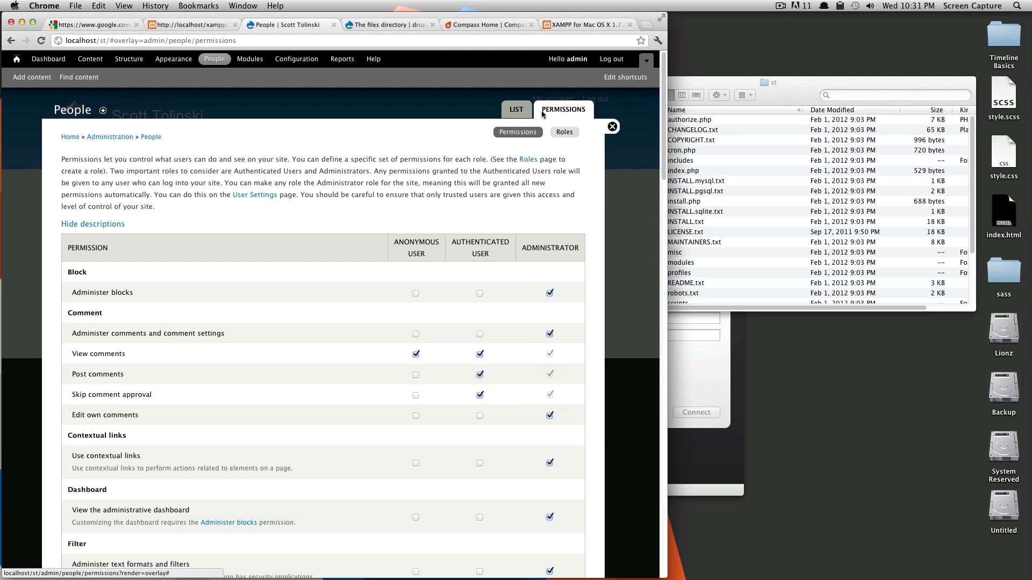
scroll(down, 3)
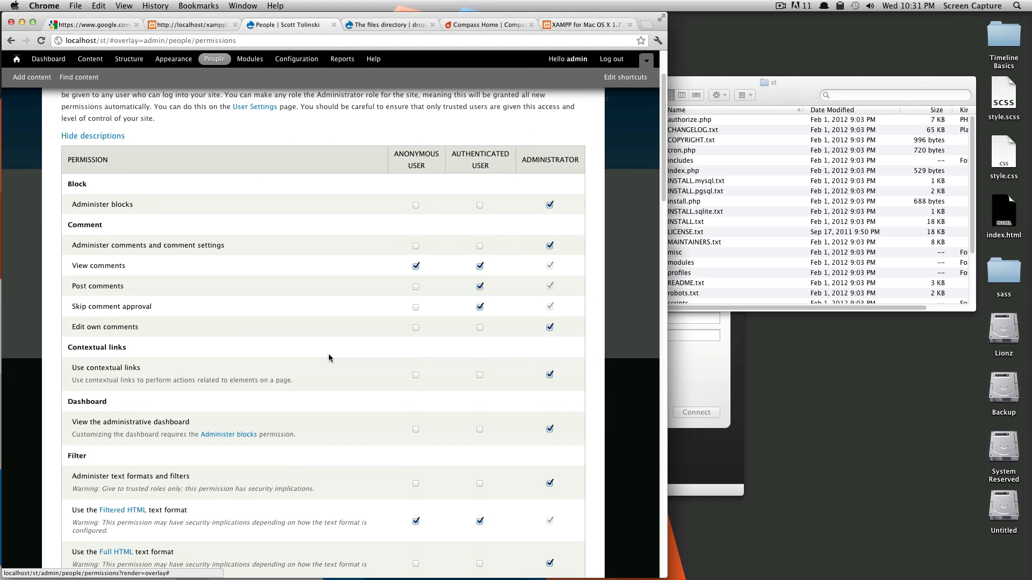
scroll(down, 3)
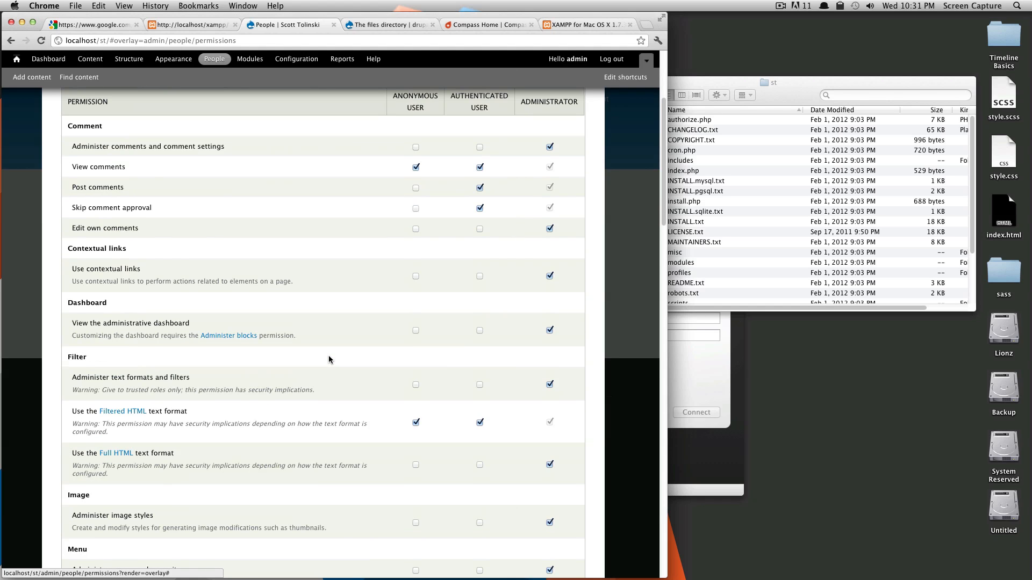
scroll(down, 3)
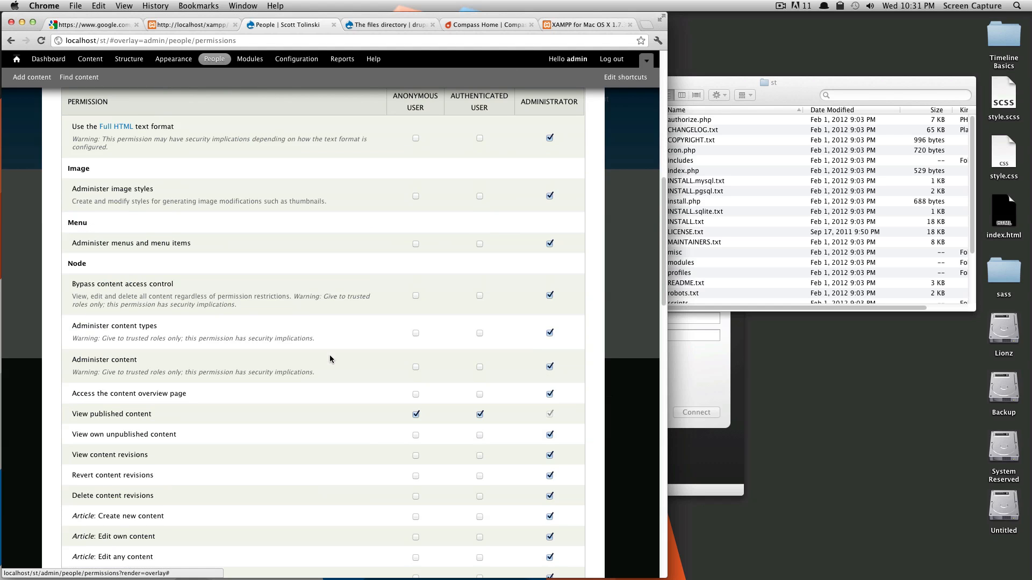
scroll(down, 3)
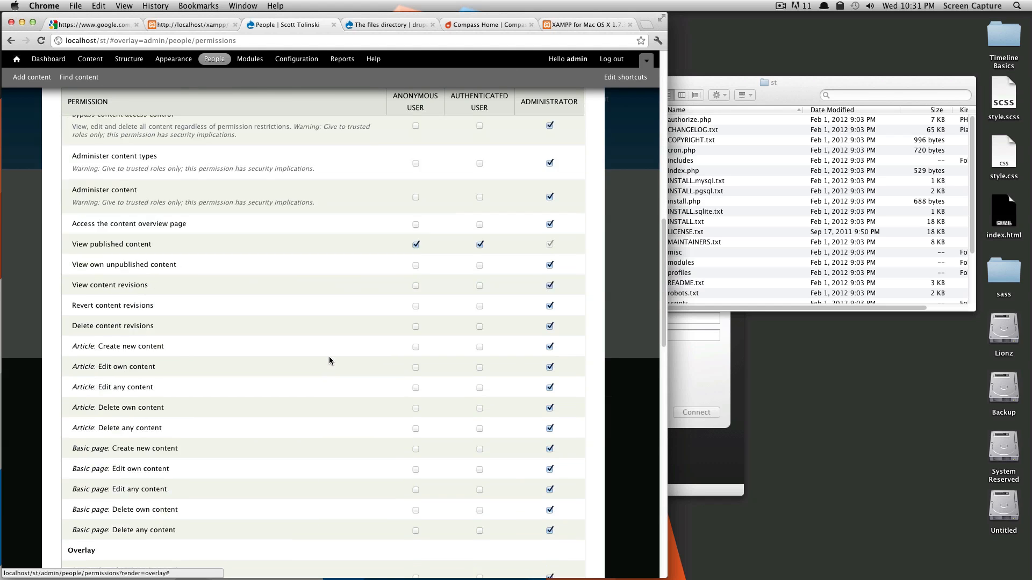
scroll(down, 3)
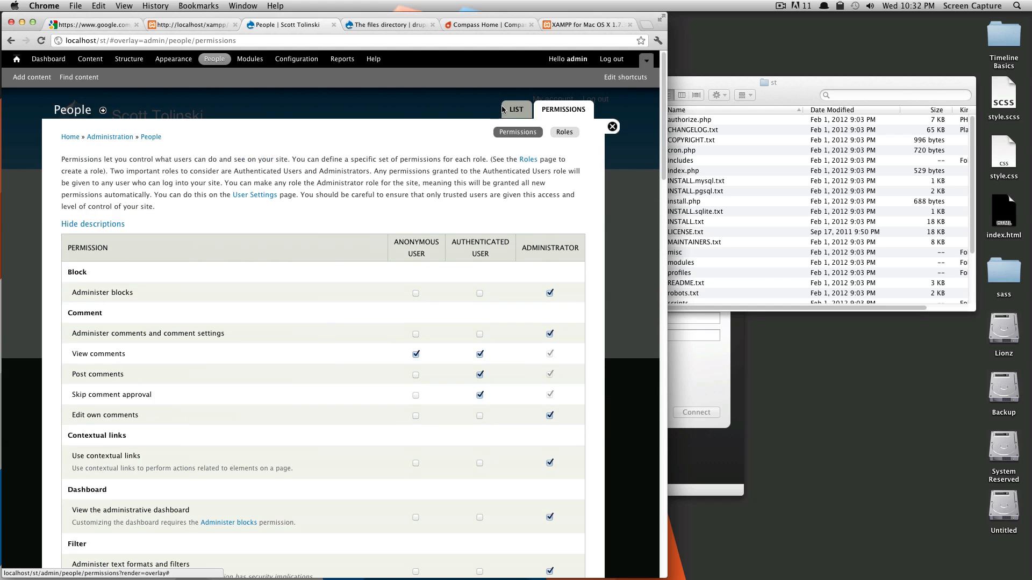
On the People list, filter users to the administrator role, then reset to show all users.
click(515, 109)
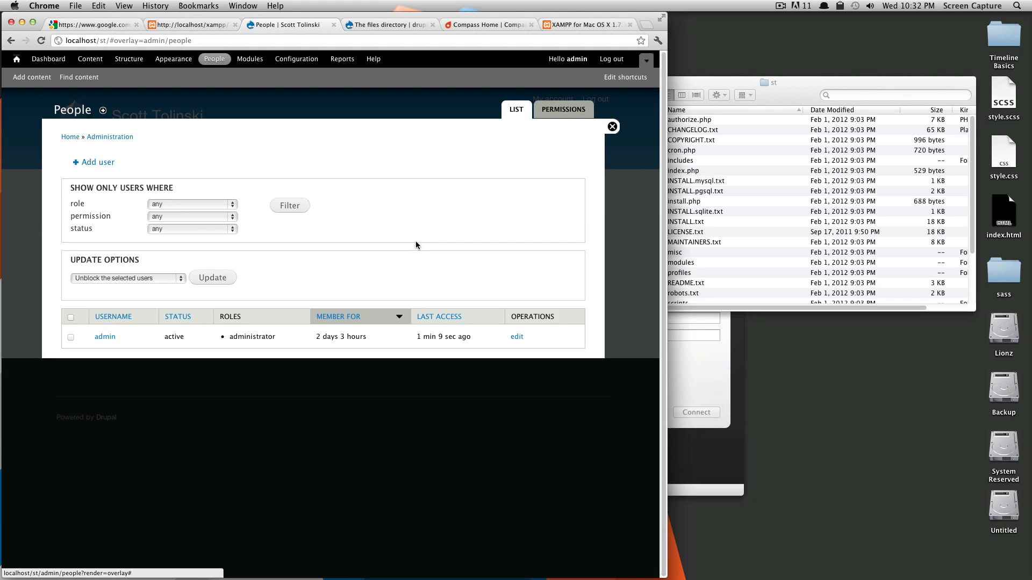
mouse_move(108, 218)
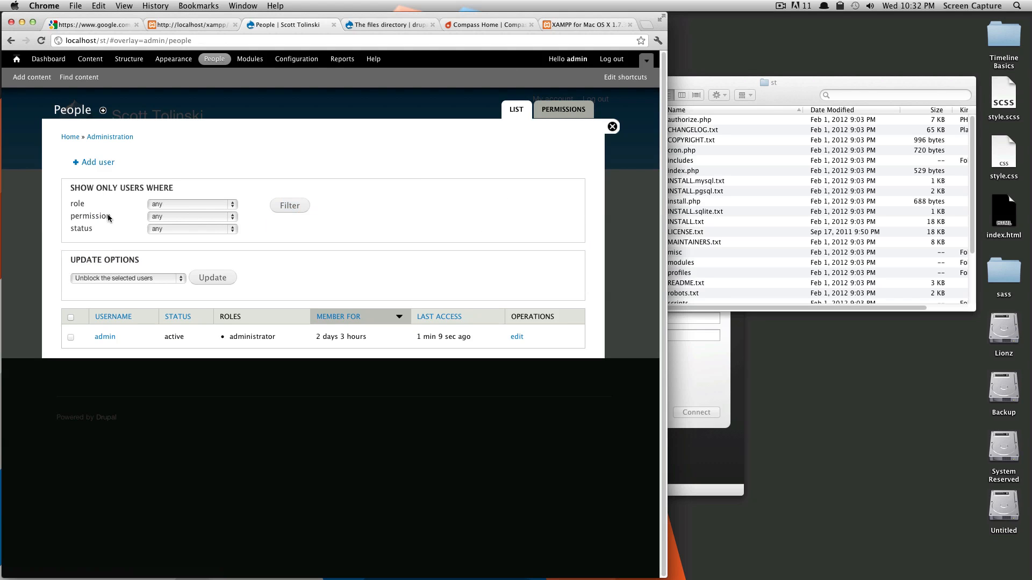
click(191, 204)
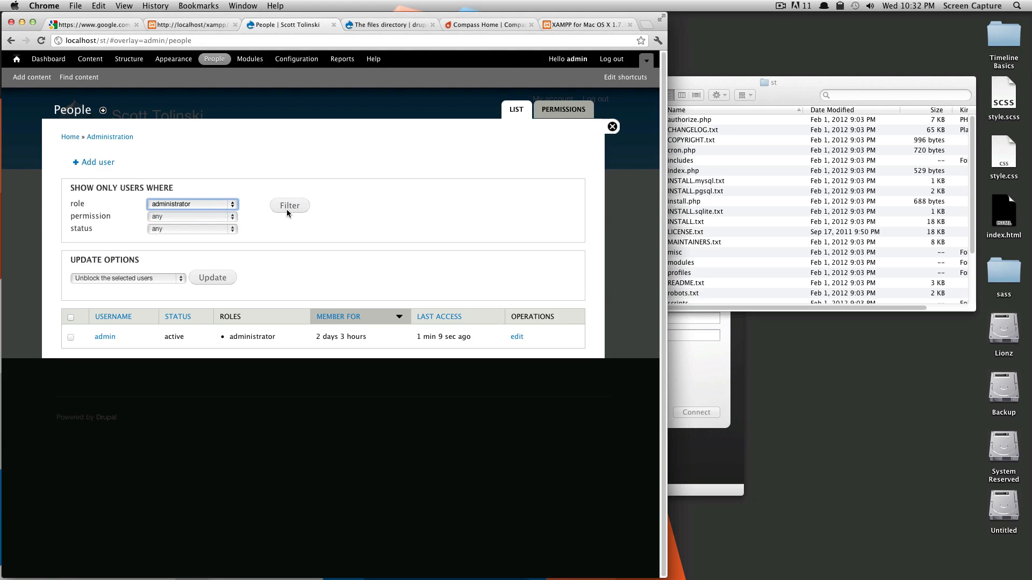
click(289, 205)
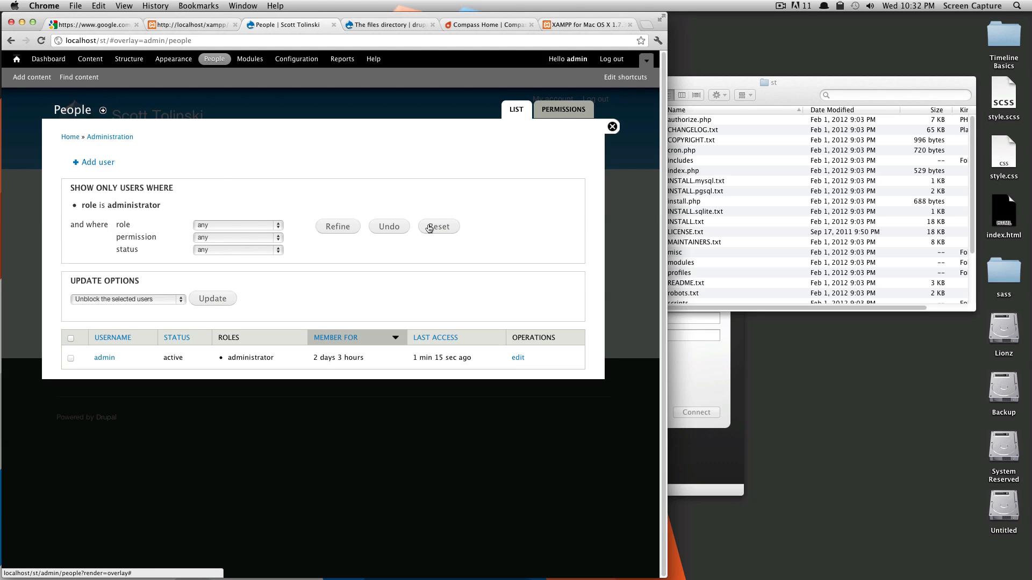
mouse_move(247, 135)
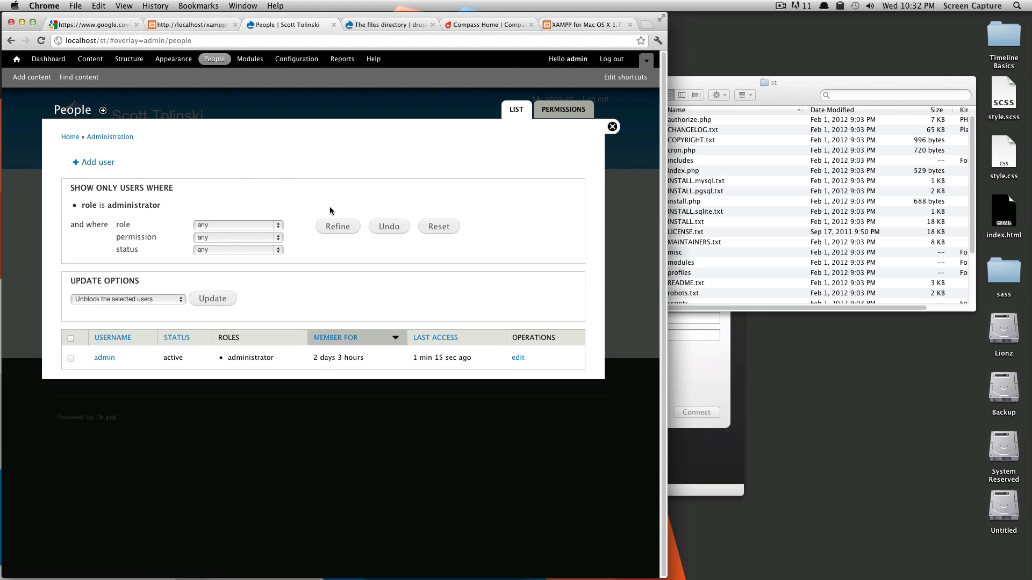
mouse_move(437, 231)
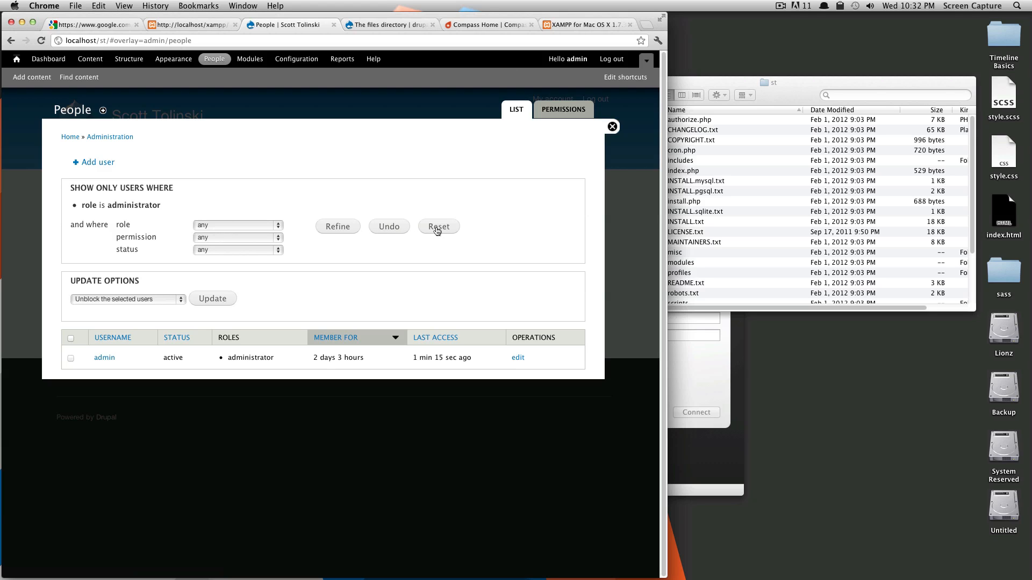
click(437, 227)
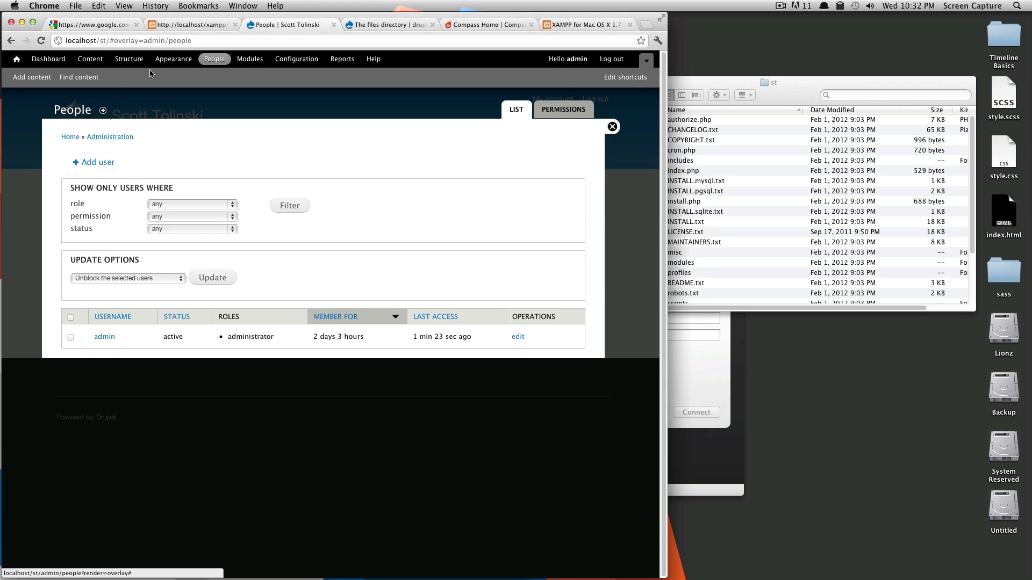
mouse_move(212, 64)
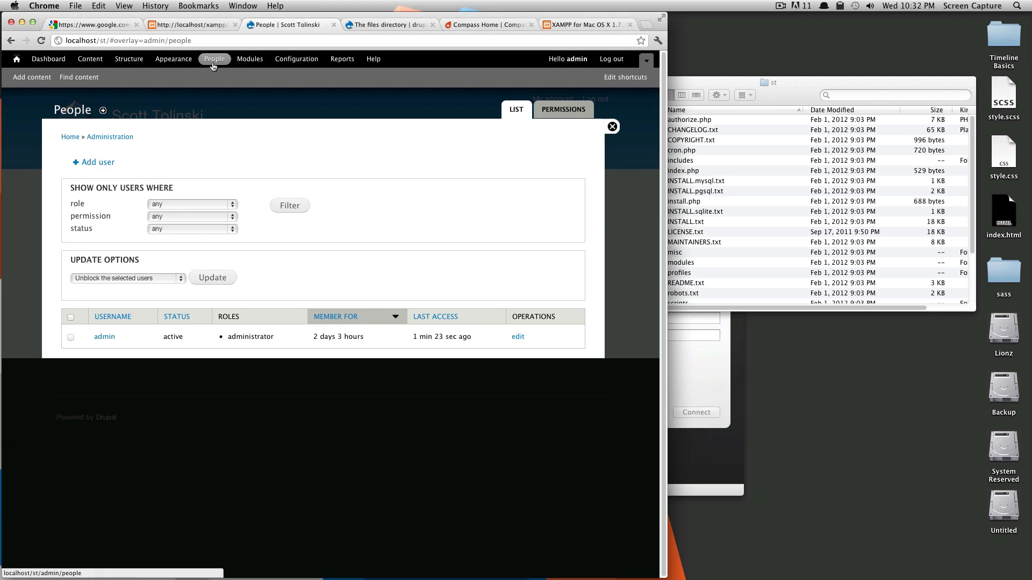
mouse_move(249, 58)
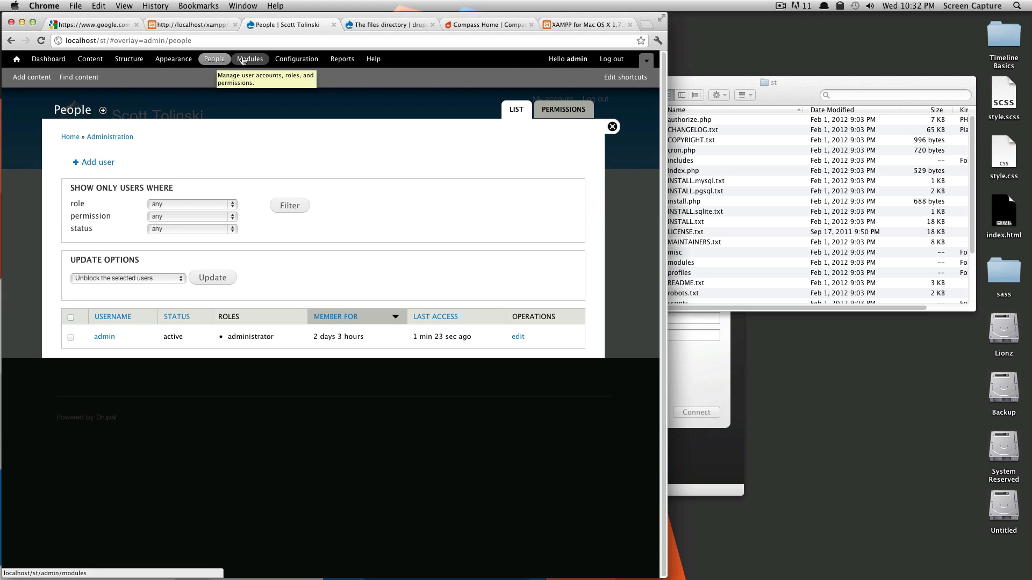
mouse_move(403, 60)
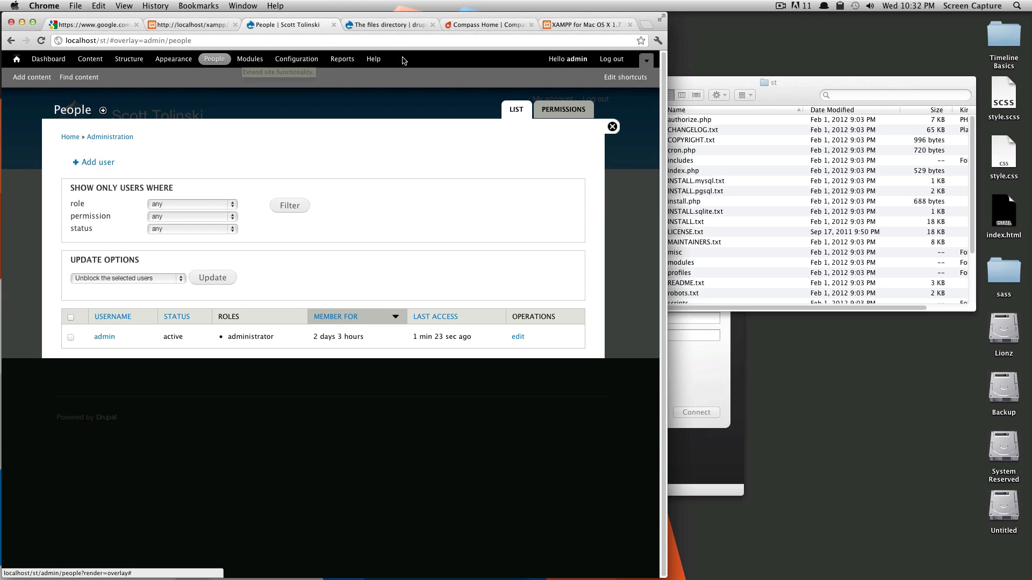
mouse_move(4, 76)
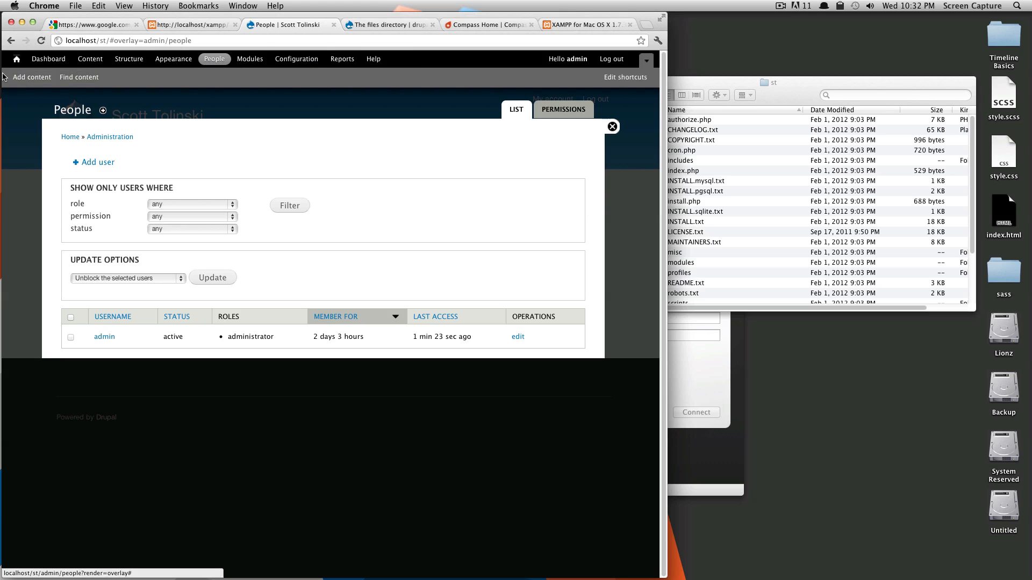
mouse_move(533, 213)
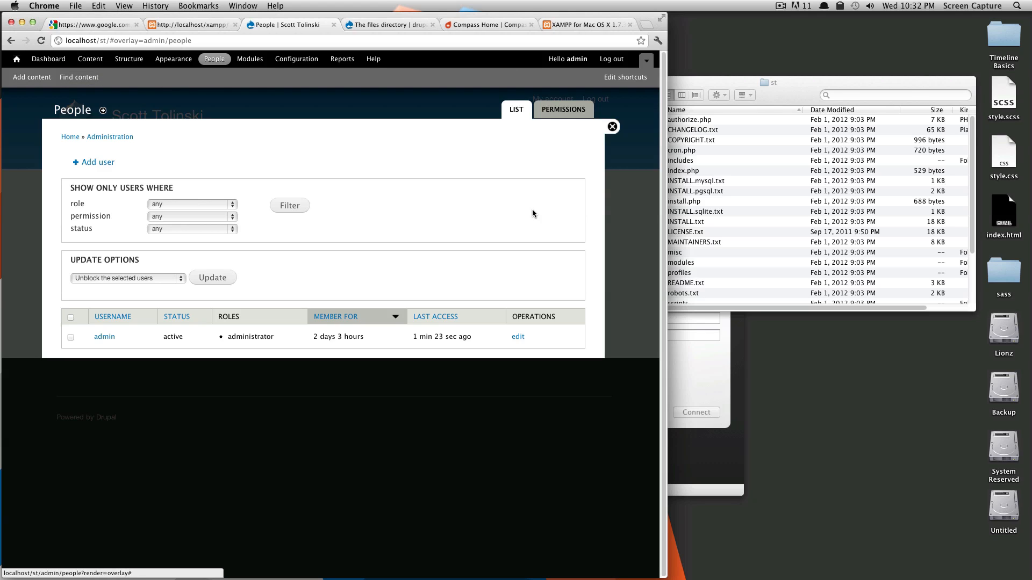